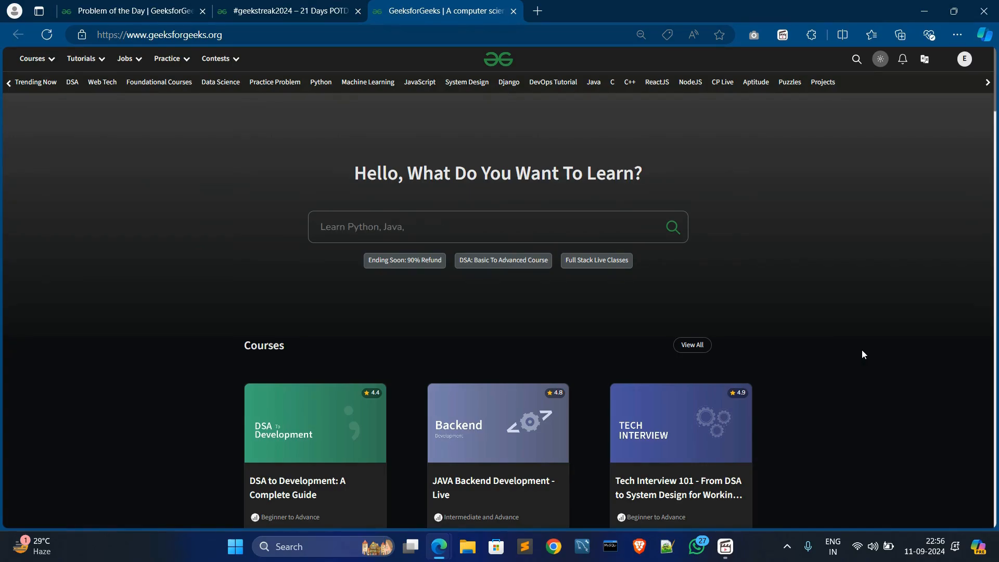
Enter text fragments: GeeksforGeeks, Data Structures, Complete Interview Preparation, Must Do SDE
{"action": "type", "text": "GeeksforGeeks C"}
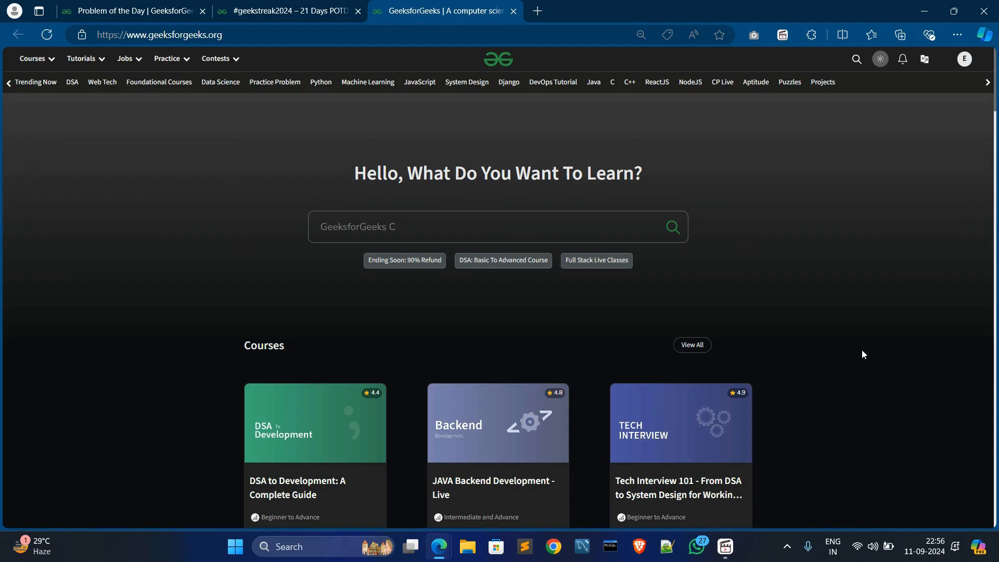
{"action": "type", "text": "Data Structu"}
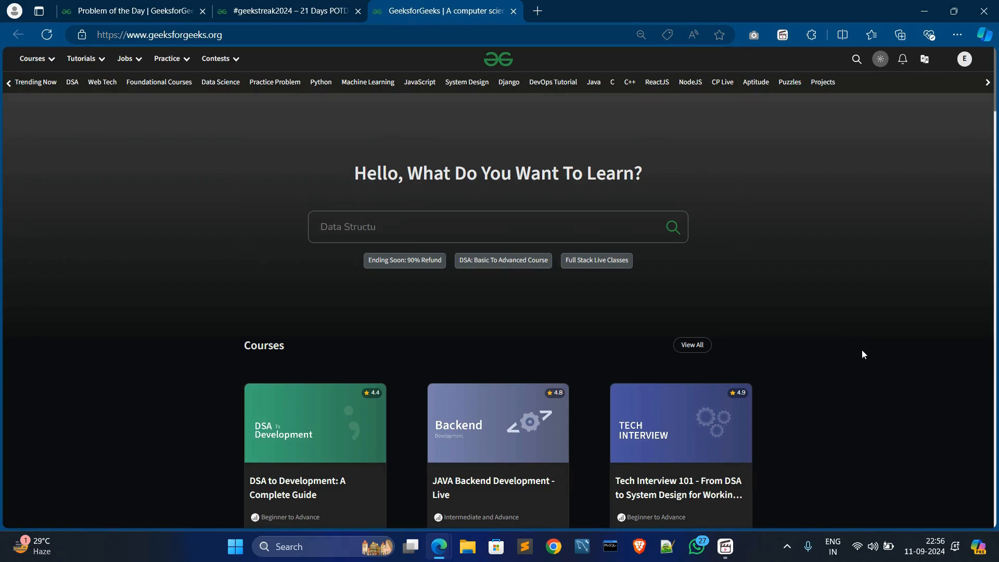
{"action": "type", "text": "C"}
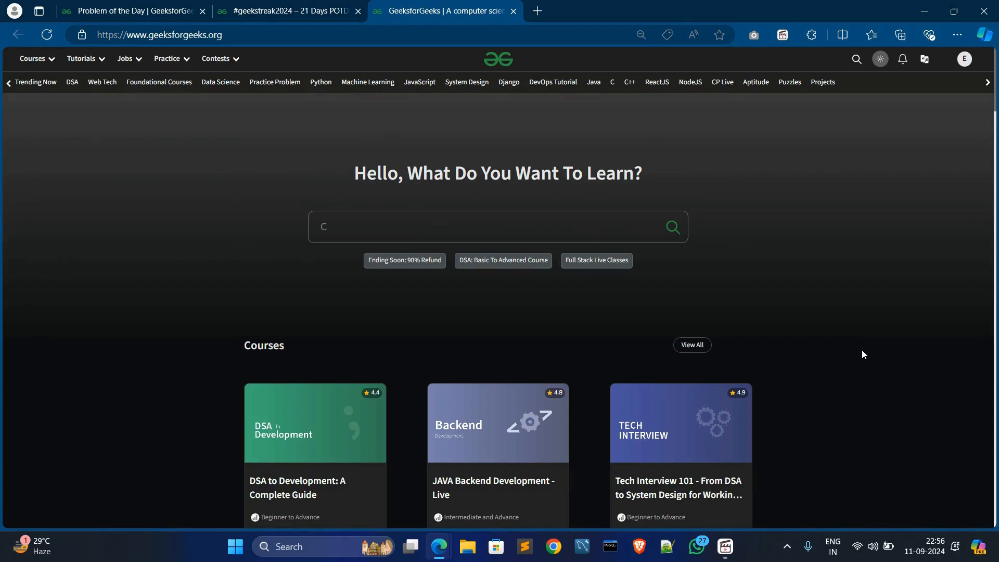
{"action": "type", "text": "Complete Interview Pr"}
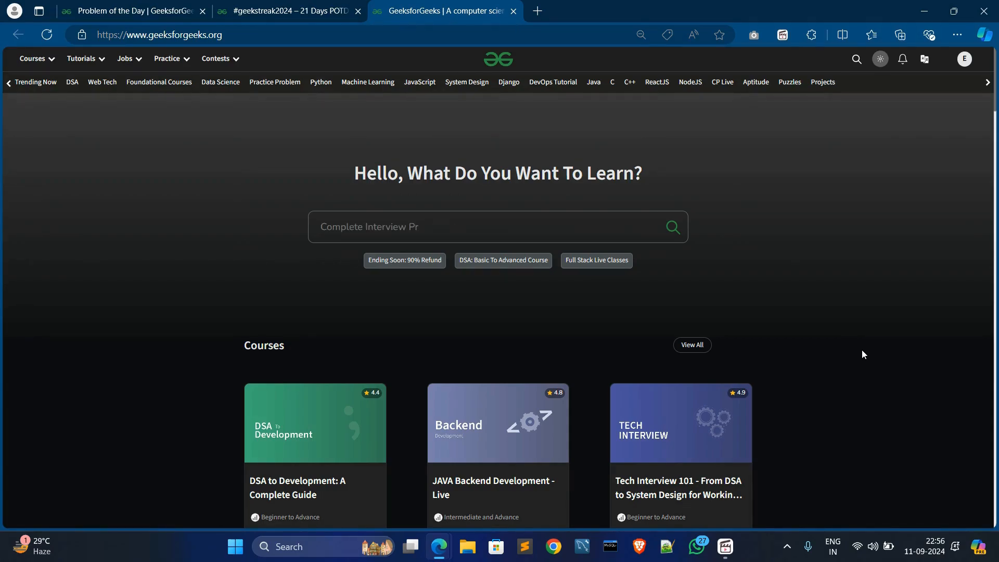
{"action": "type", "text": "Must Do SD"}
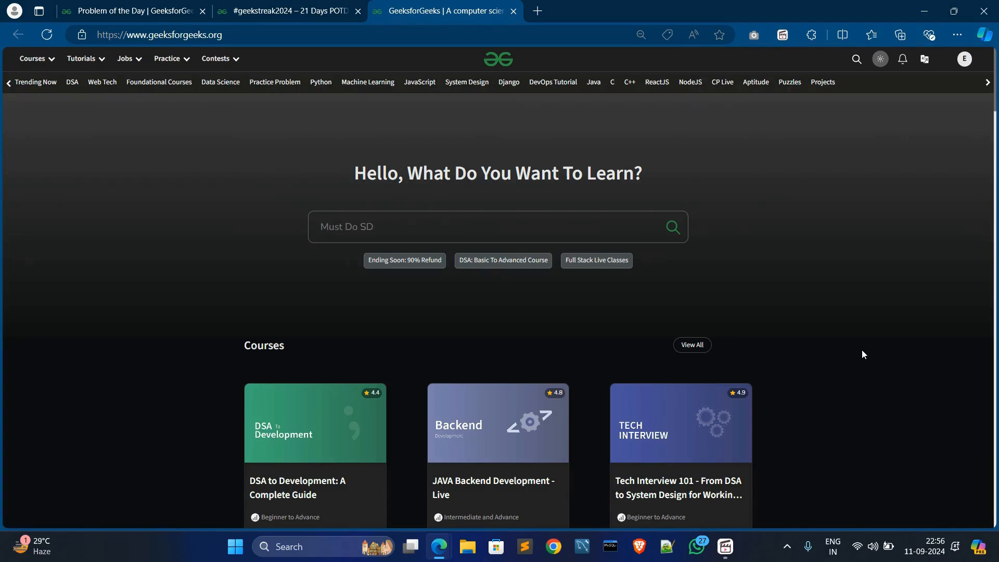
{"action": "type", "text": "Lea"}
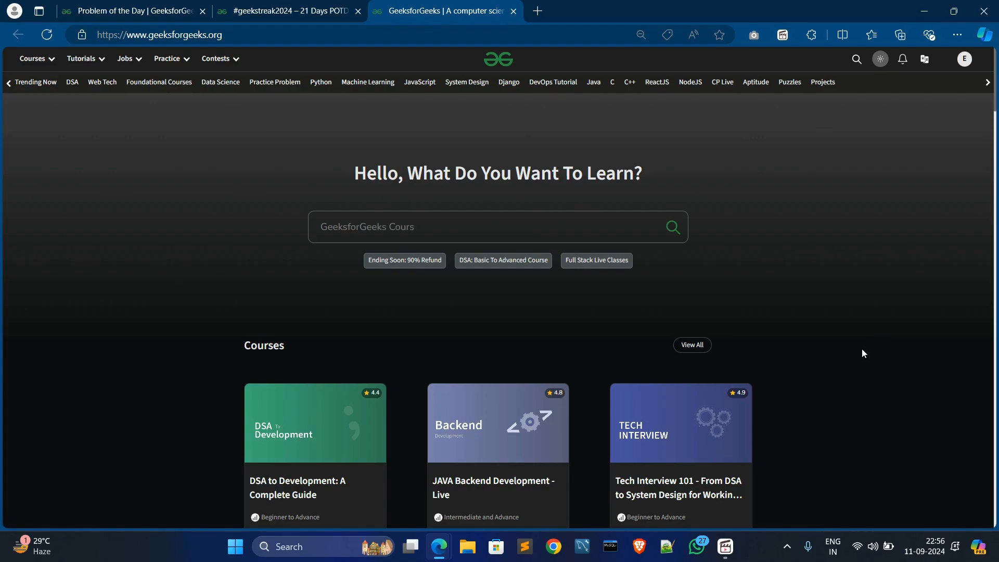
{"action": "type", "text": "Data Structures"}
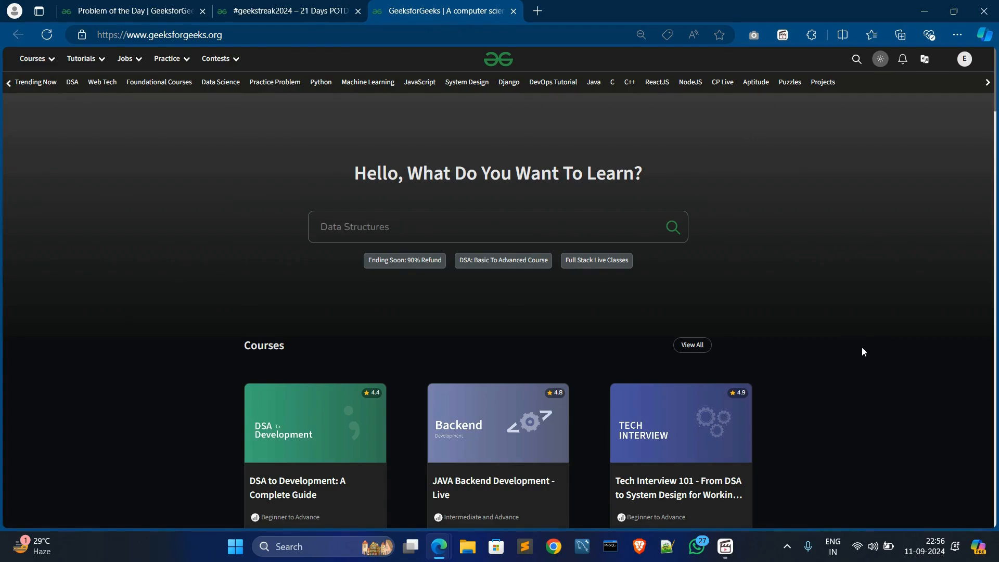
{"action": "type", "text": "Compl"}
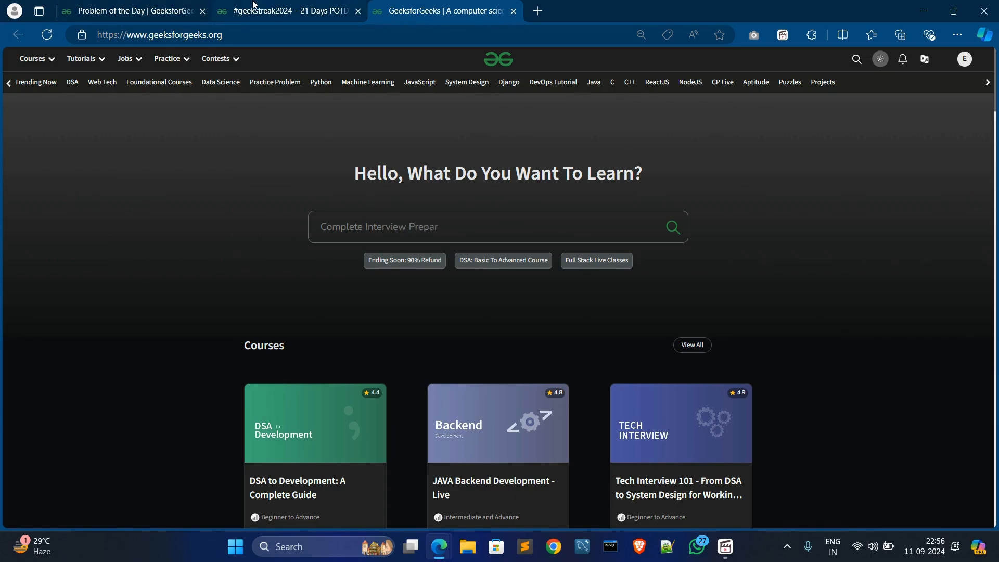
Switch to the #geekstreak2024 article and highlight the '21 Days POTD Challenge' title
{"action": "left_click", "coordinate": [292, 10]}
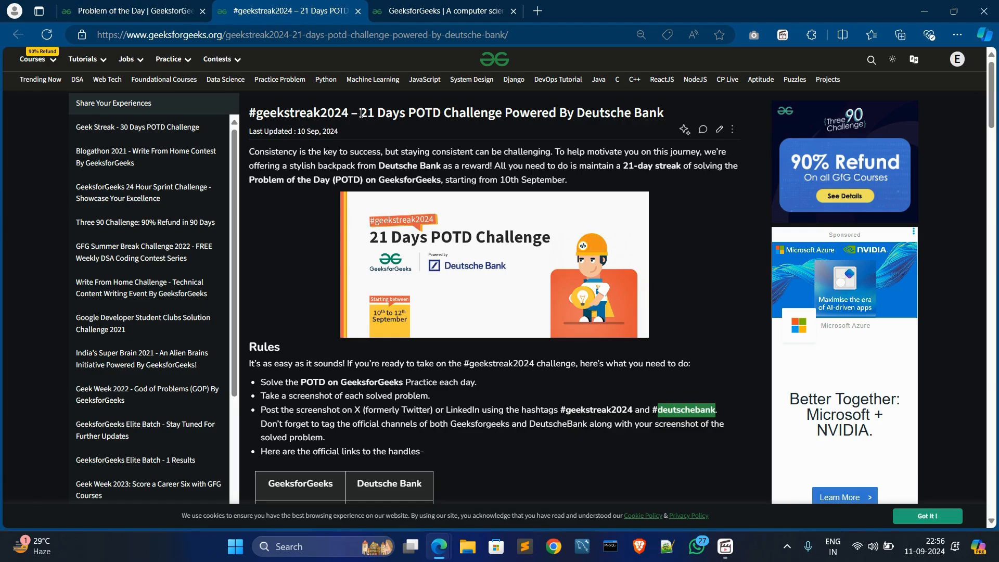
{"action": "left_click_drag", "start_coordinate": [361, 113], "coordinate": [521, 113]}
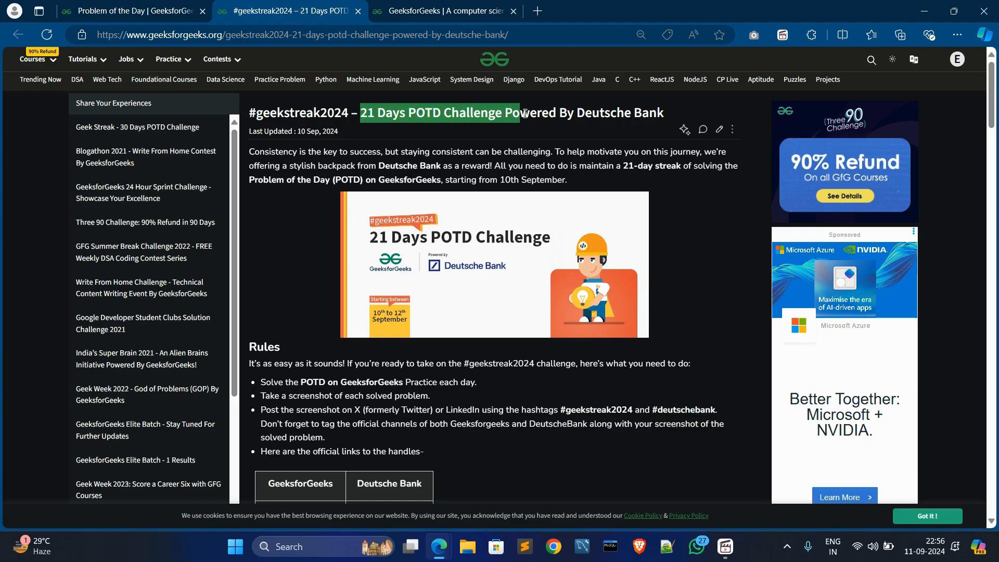
{"action": "left_click", "coordinate": [592, 119]}
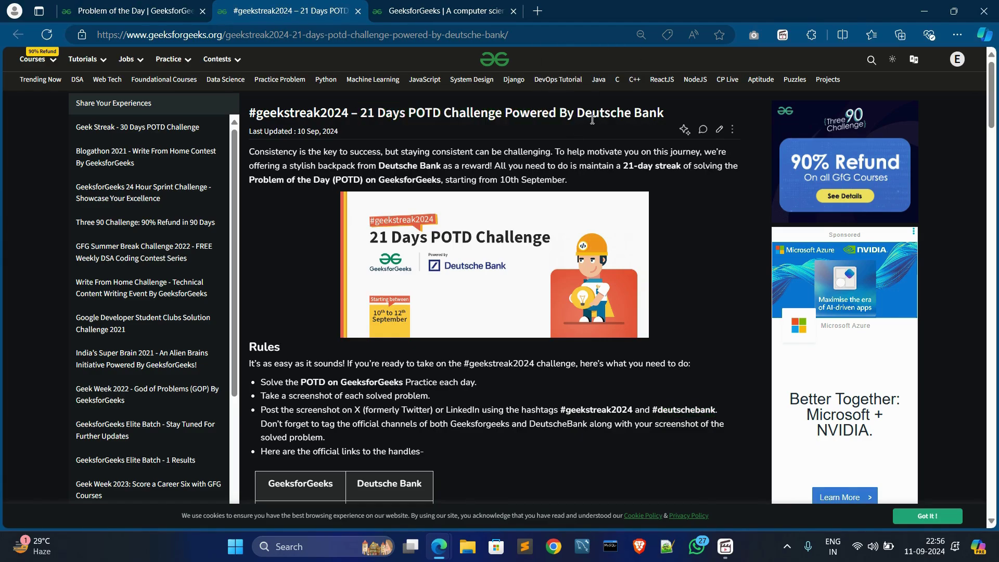
{"action": "mouse_move", "coordinate": [298, 234]}
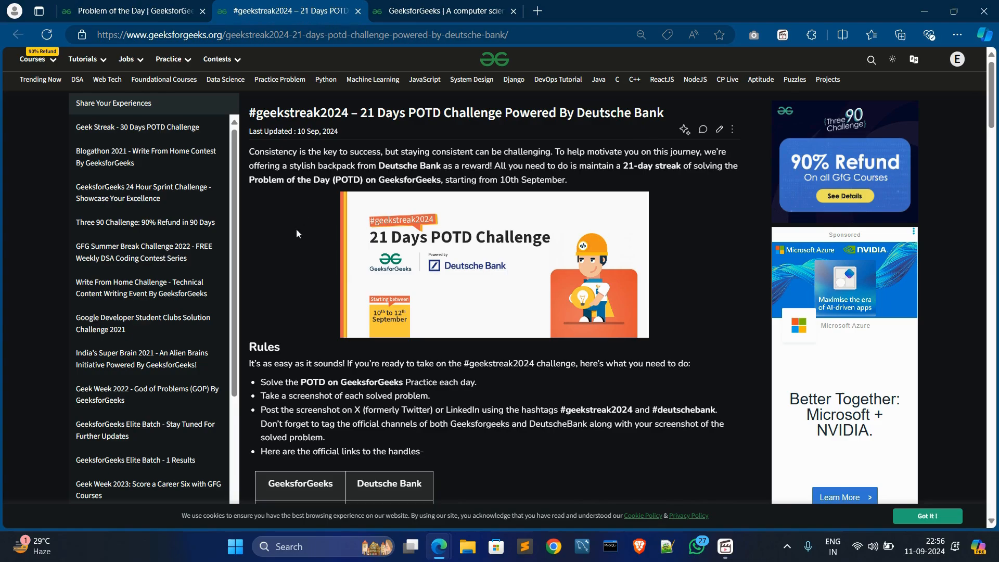
{"action": "mouse_move", "coordinate": [376, 378]}
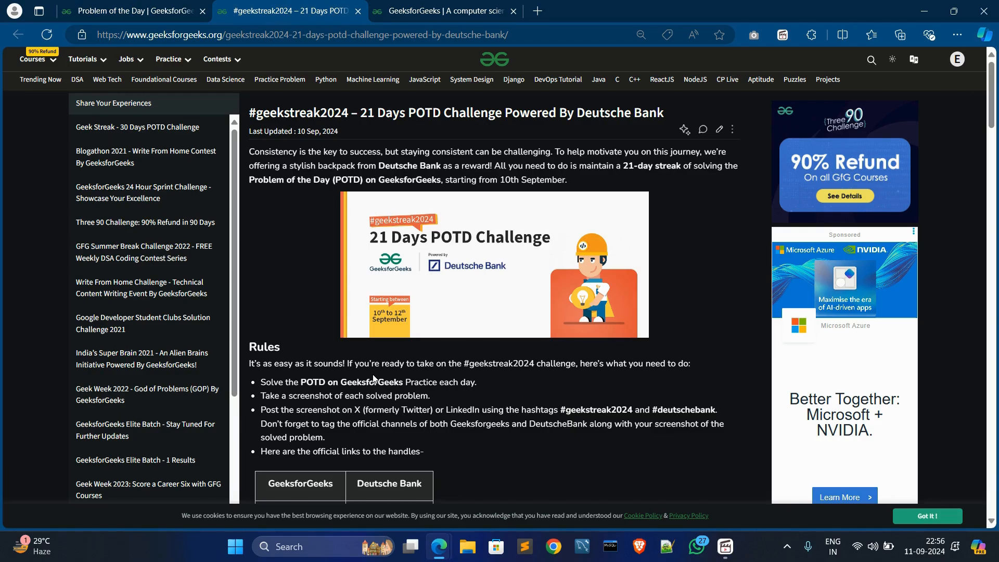
{"action": "mouse_move", "coordinate": [323, 410]}
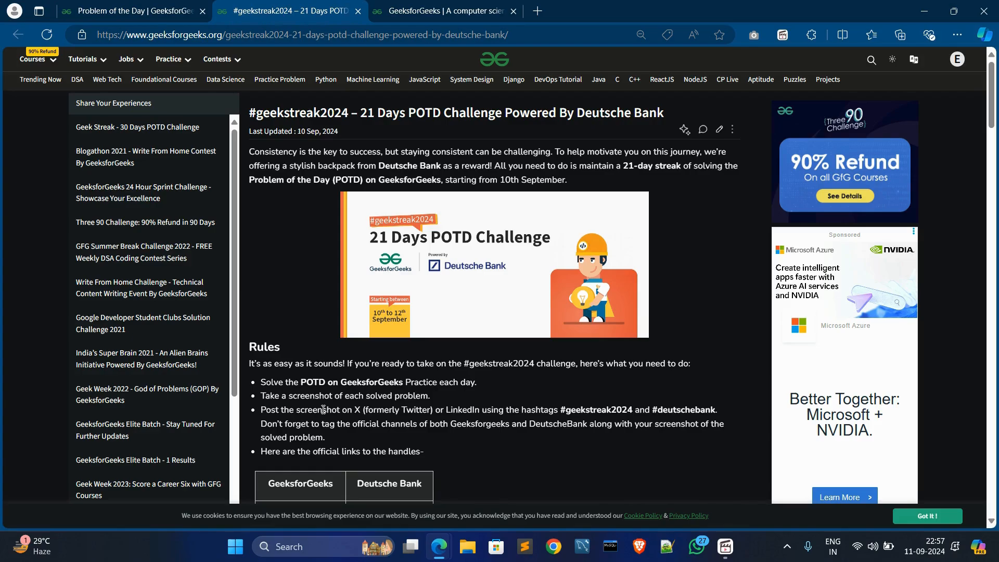
{"action": "scroll", "scroll_direction": "down", "scroll_amount": 3}
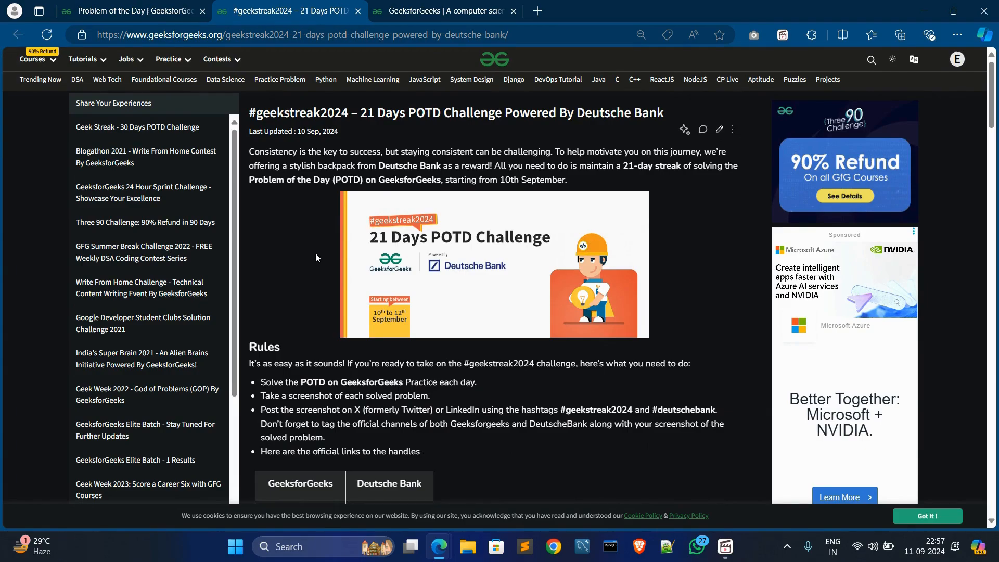
{"action": "mouse_move", "coordinate": [405, 304]}
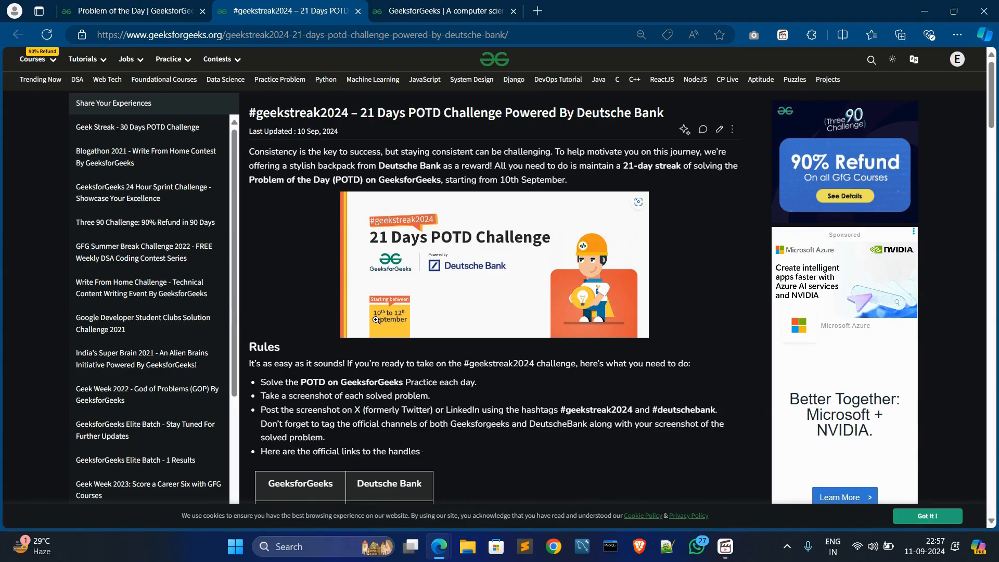
Scroll to the Rules list and highlight the POTD-solving rule and the word 'tag'
{"action": "scroll", "scroll_direction": "down", "scroll_amount": 3}
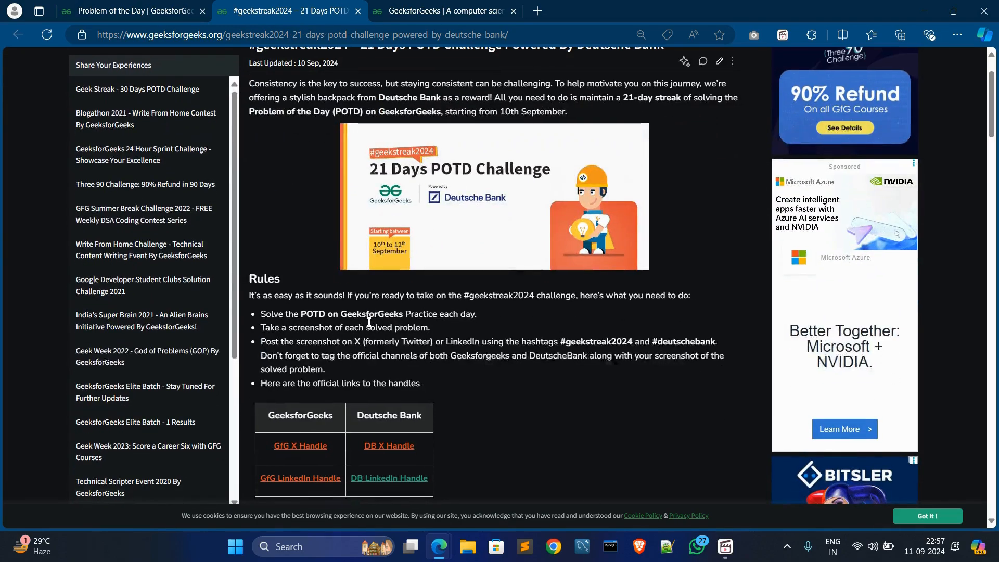
{"action": "scroll", "scroll_direction": "down", "scroll_amount": 3}
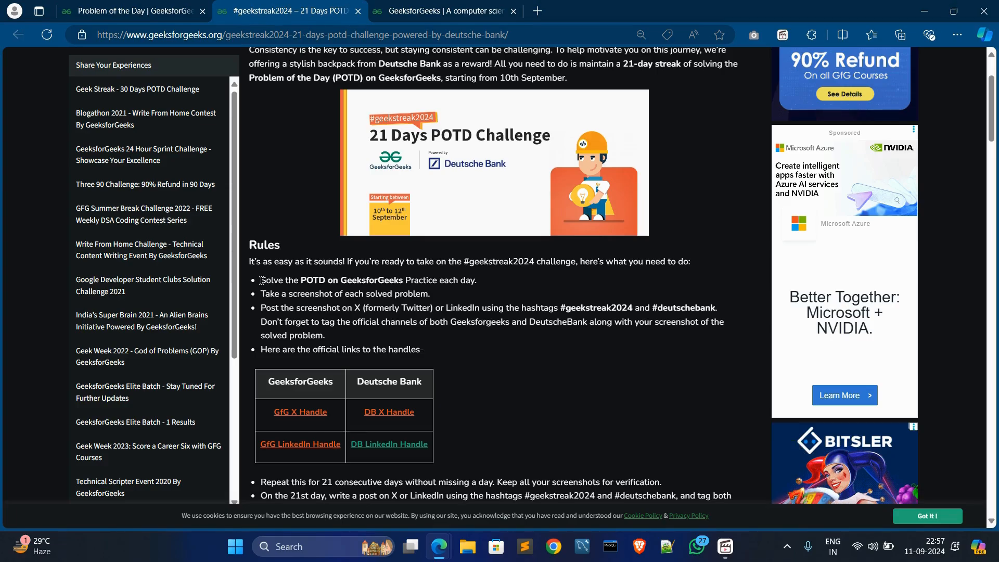
{"action": "left_click_drag", "start_coordinate": [260, 280], "coordinate": [403, 280]}
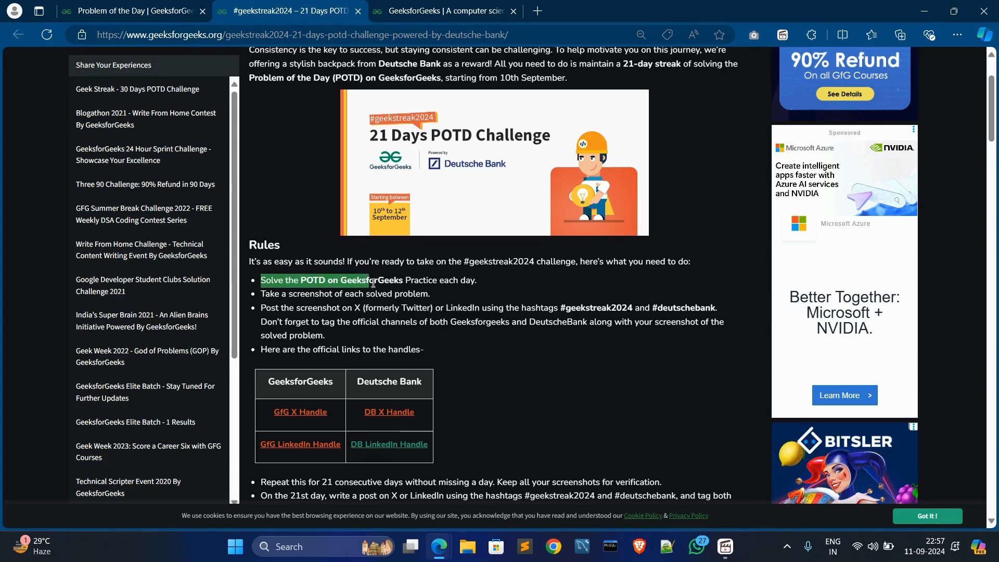
{"action": "left_click_drag", "start_coordinate": [357, 281], "coordinate": [434, 280]}
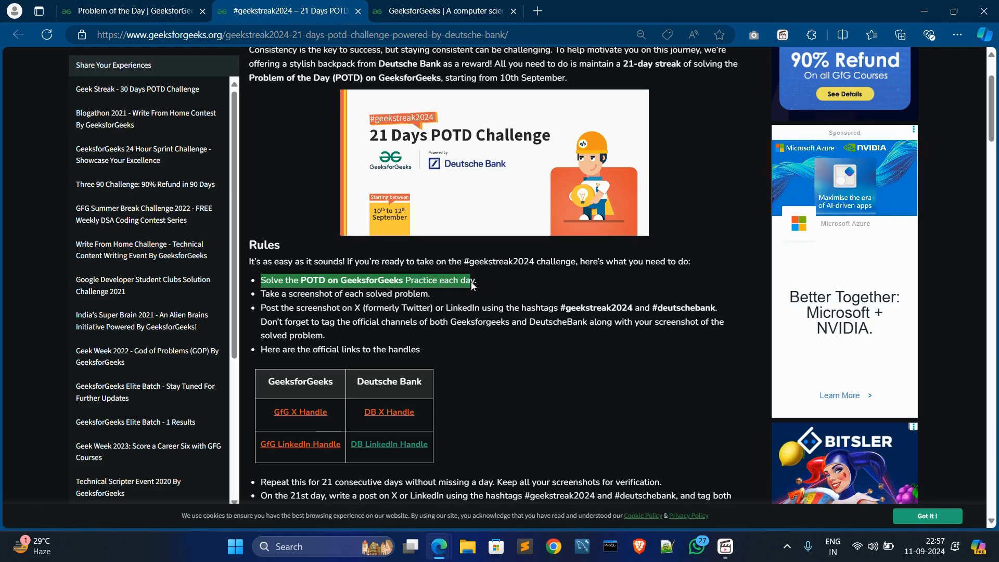
{"action": "mouse_move", "coordinate": [288, 295]}
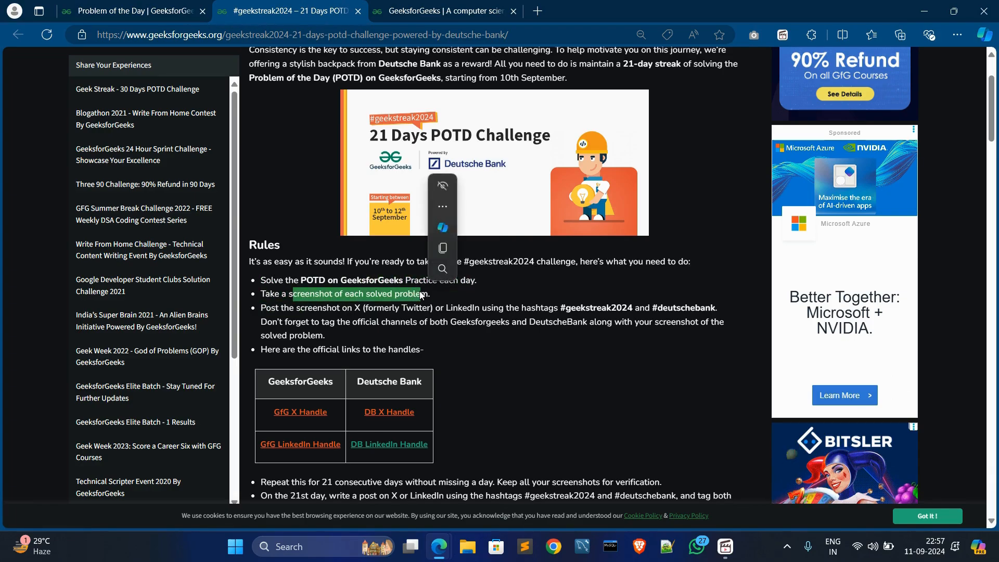
{"action": "left_click", "coordinate": [287, 308]}
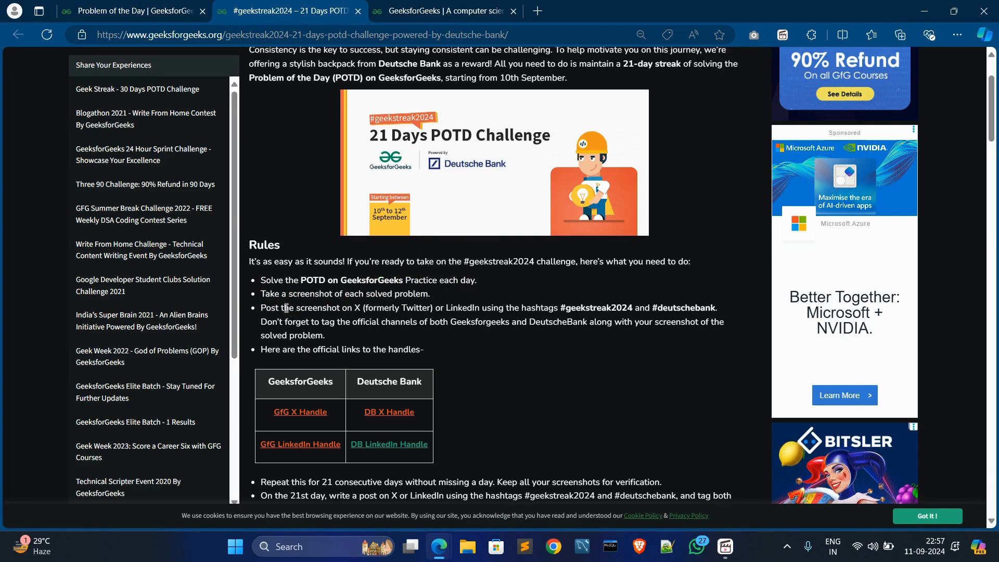
{"action": "left_click_drag", "start_coordinate": [285, 308], "coordinate": [362, 308]}
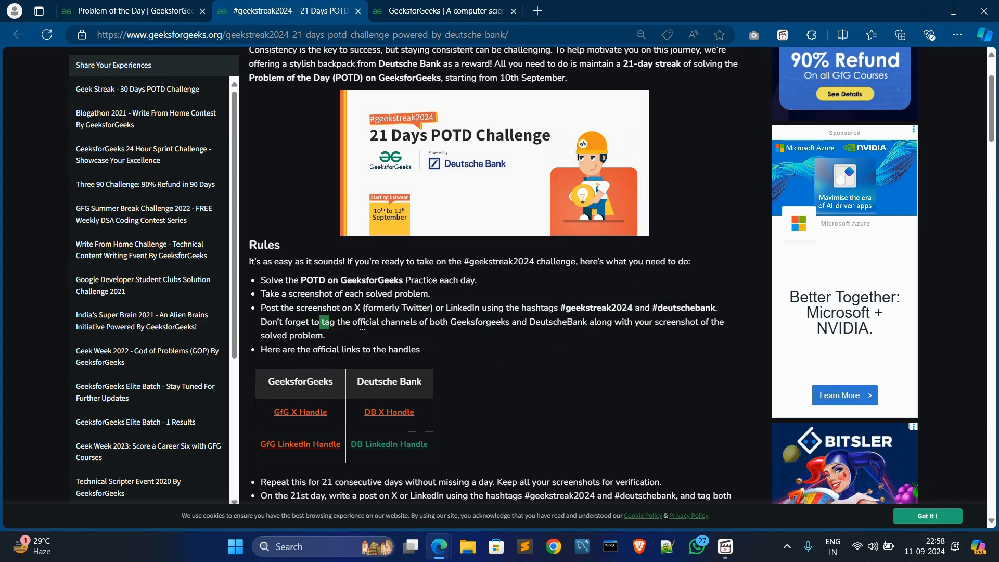
{"action": "left_click_drag", "start_coordinate": [321, 321], "coordinate": [446, 308]}
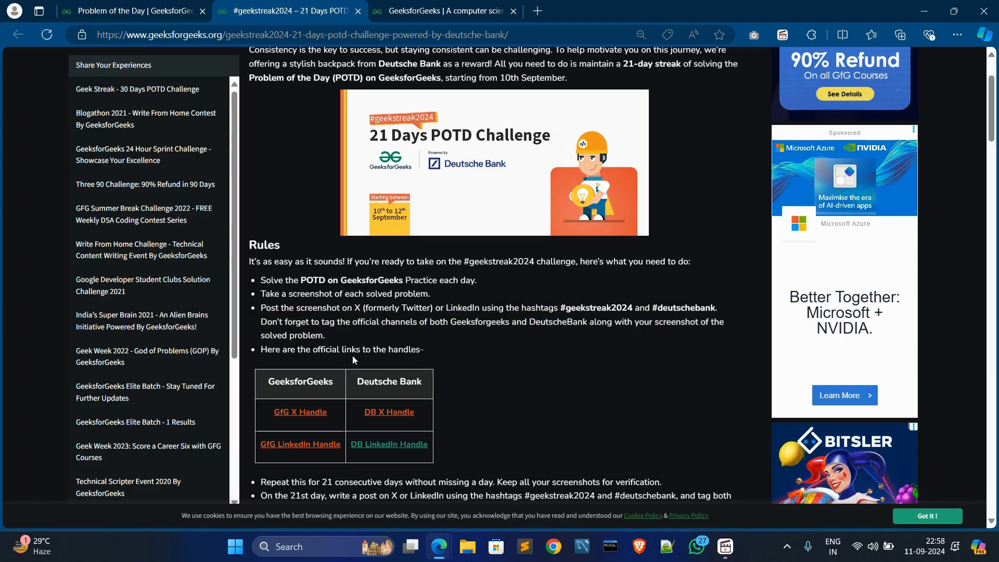
{"action": "mouse_move", "coordinate": [363, 440]}
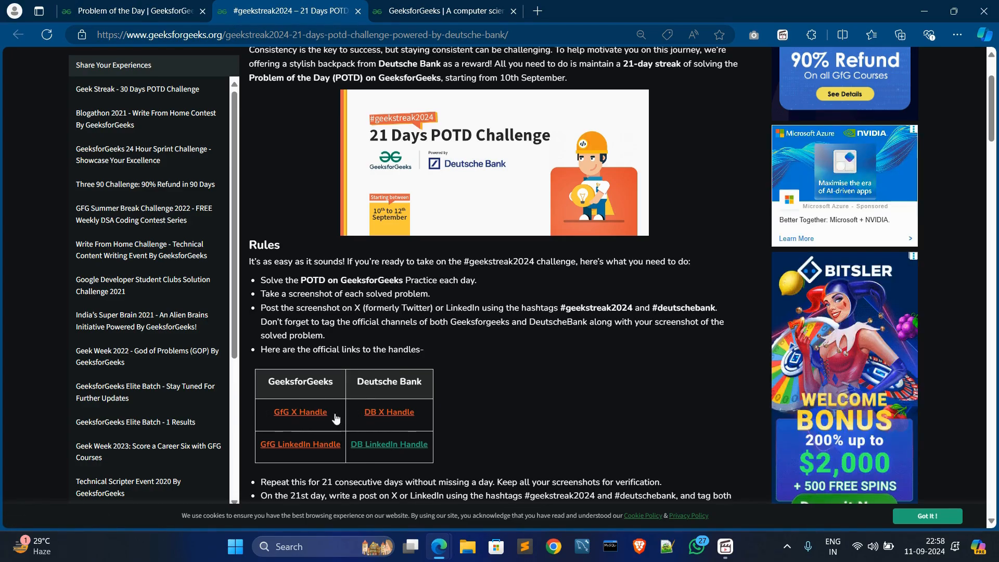
Highlight the 21-consecutive-days rule and the instruction to keep all screenshots
{"action": "scroll", "scroll_direction": "down", "scroll_amount": 3}
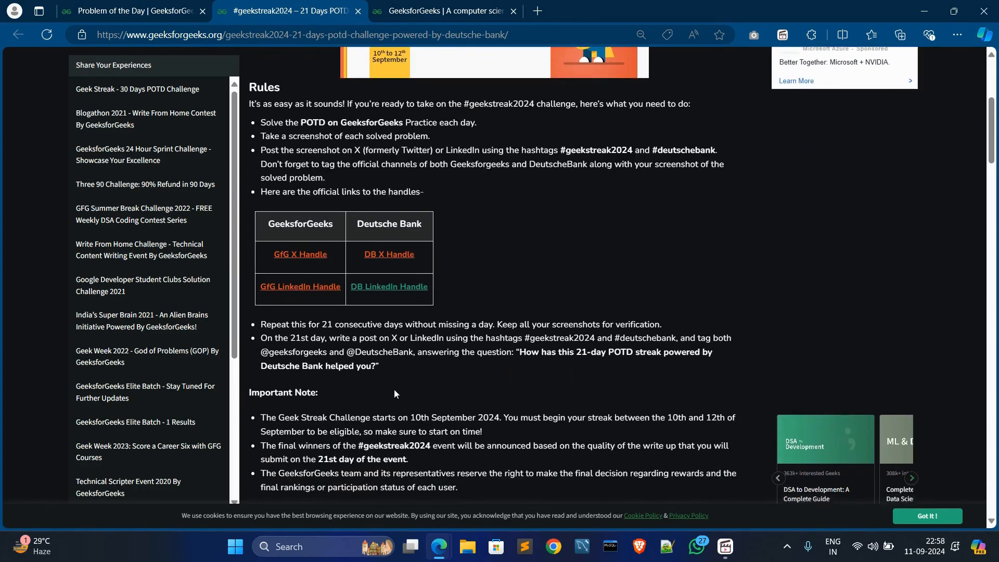
{"action": "scroll", "scroll_direction": "down", "scroll_amount": 3}
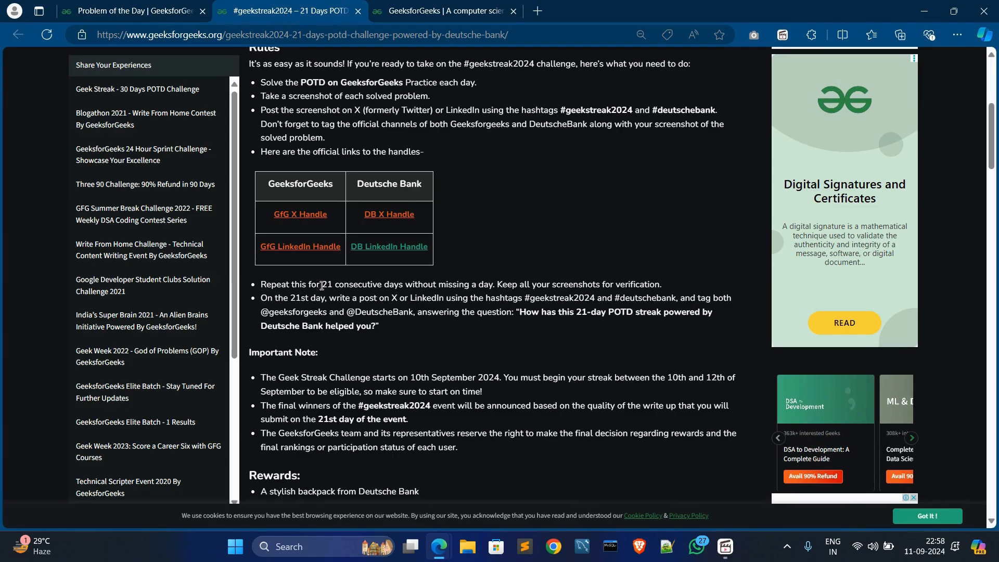
{"action": "left_click_drag", "start_coordinate": [323, 284], "coordinate": [398, 284]}
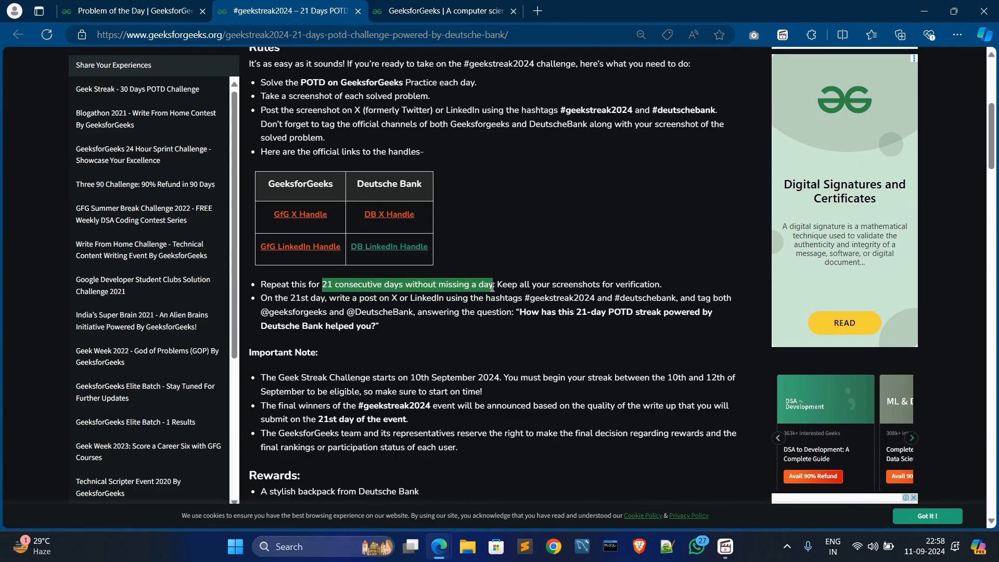
{"action": "left_click_drag", "start_coordinate": [494, 284], "coordinate": [663, 284]}
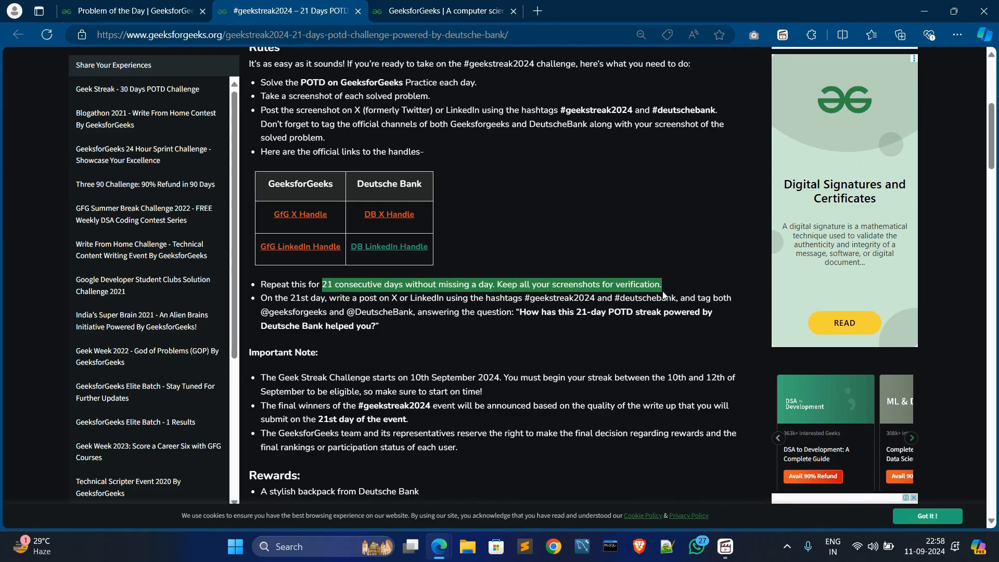
{"action": "left_click", "coordinate": [401, 310]}
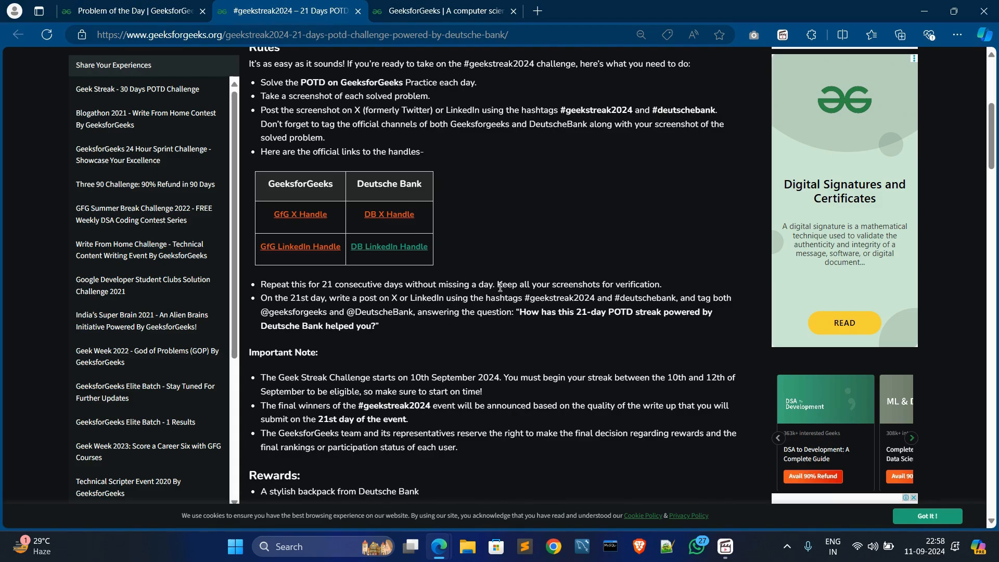
{"action": "left_click_drag", "start_coordinate": [496, 284], "coordinate": [608, 284]}
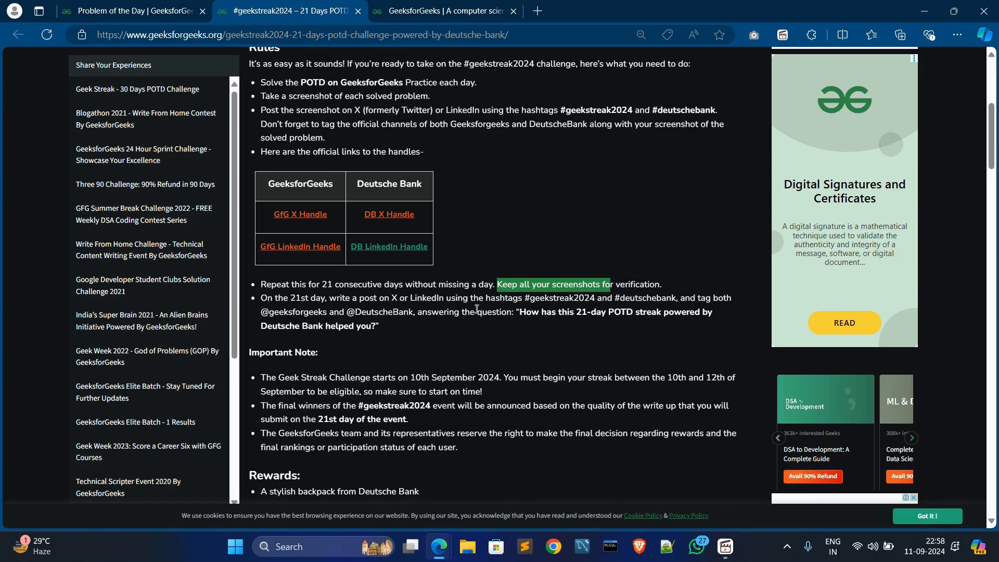
{"action": "mouse_move", "coordinate": [538, 281]}
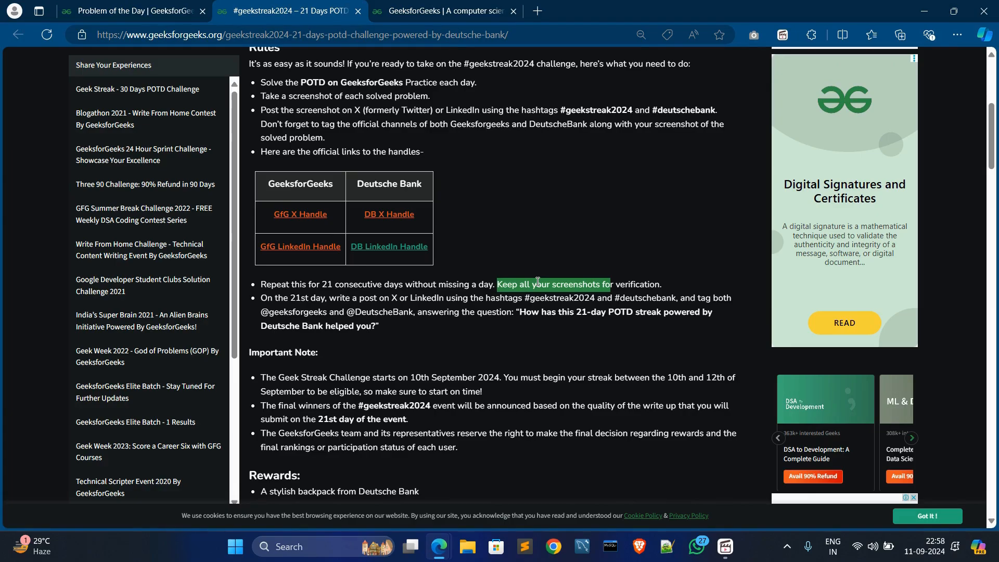
{"action": "mouse_move", "coordinate": [278, 300]}
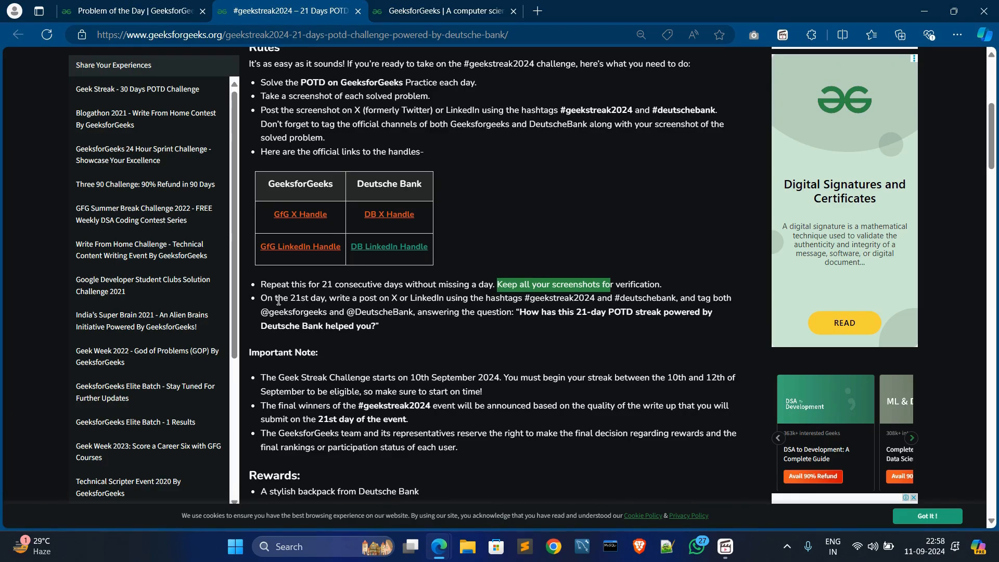
{"action": "mouse_move", "coordinate": [279, 295]}
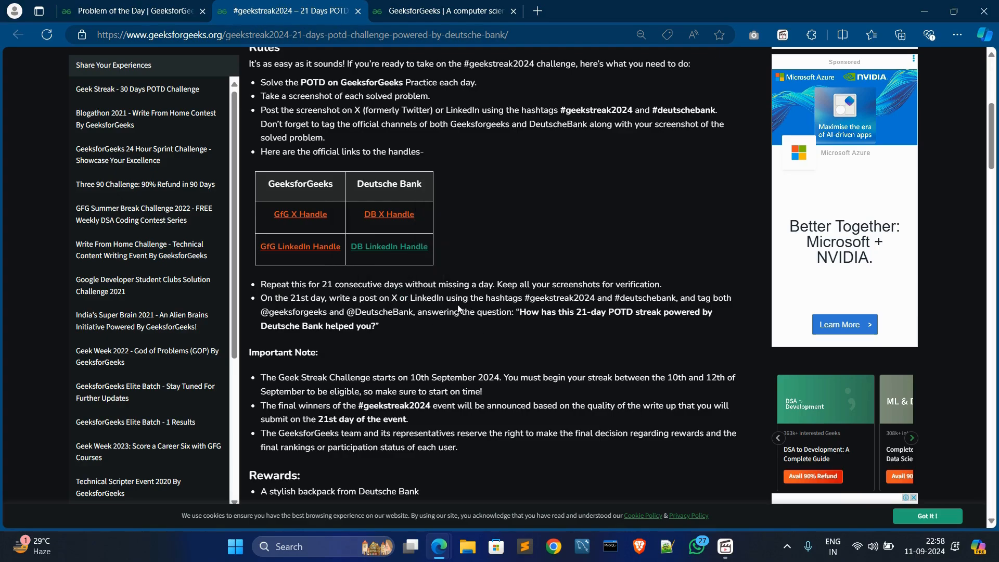
Highlight the 21st-day hashtags, the post's question, the 10th–12th September window, and write-up-based winners
{"action": "left_click_drag", "start_coordinate": [448, 297], "coordinate": [594, 297]}
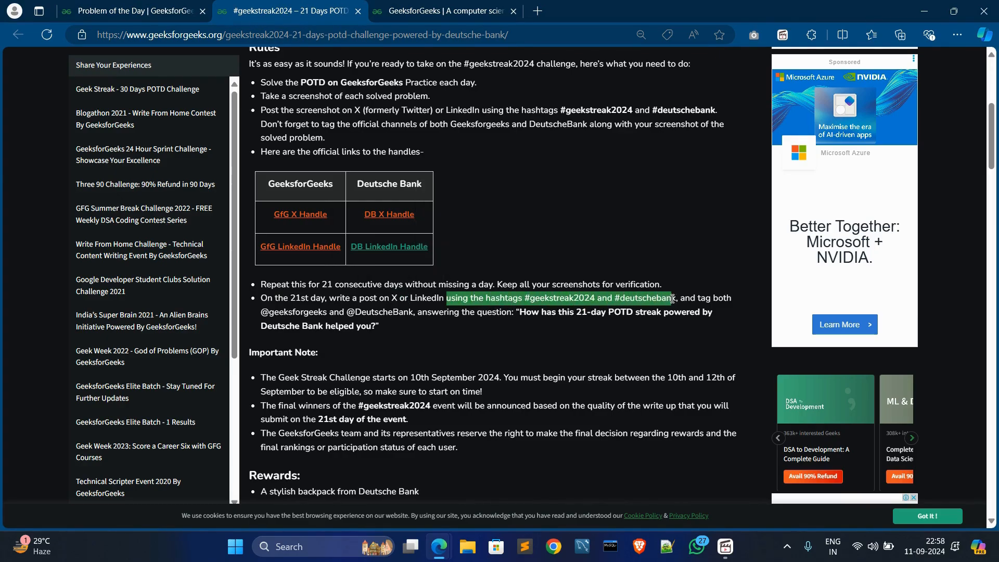
{"action": "left_click", "coordinate": [511, 337]}
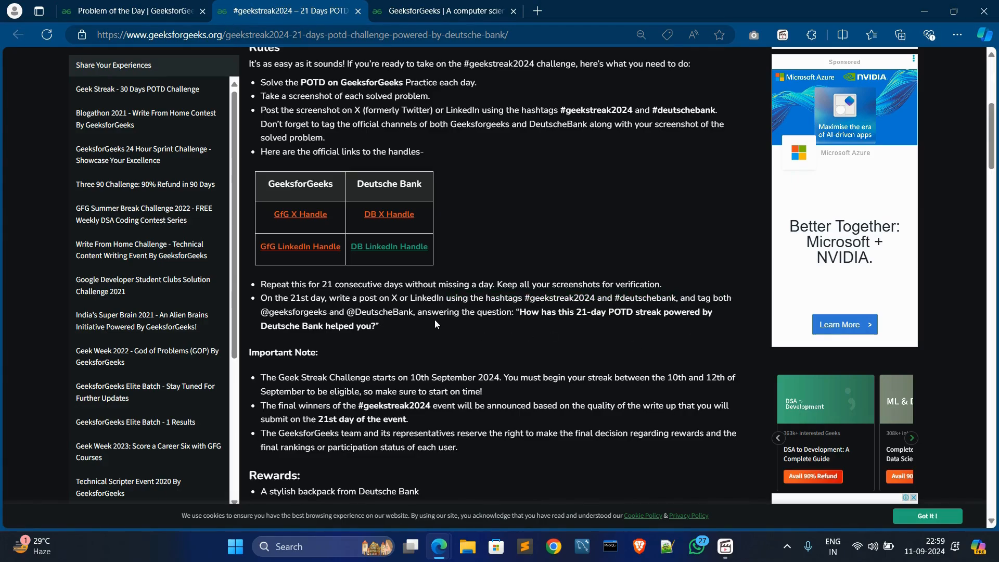
{"action": "mouse_move", "coordinate": [508, 329]}
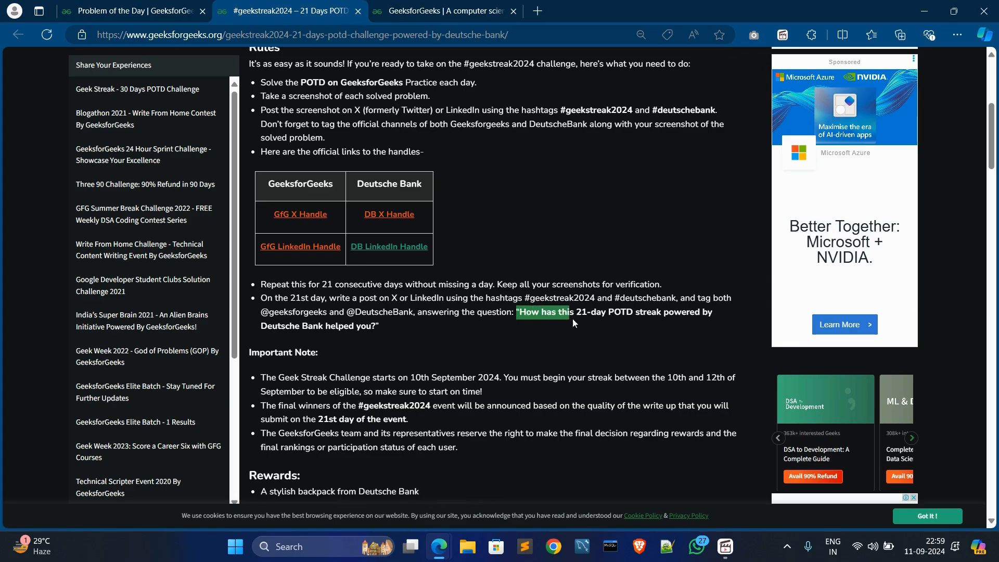
{"action": "left_click_drag", "start_coordinate": [572, 311], "coordinate": [631, 312]}
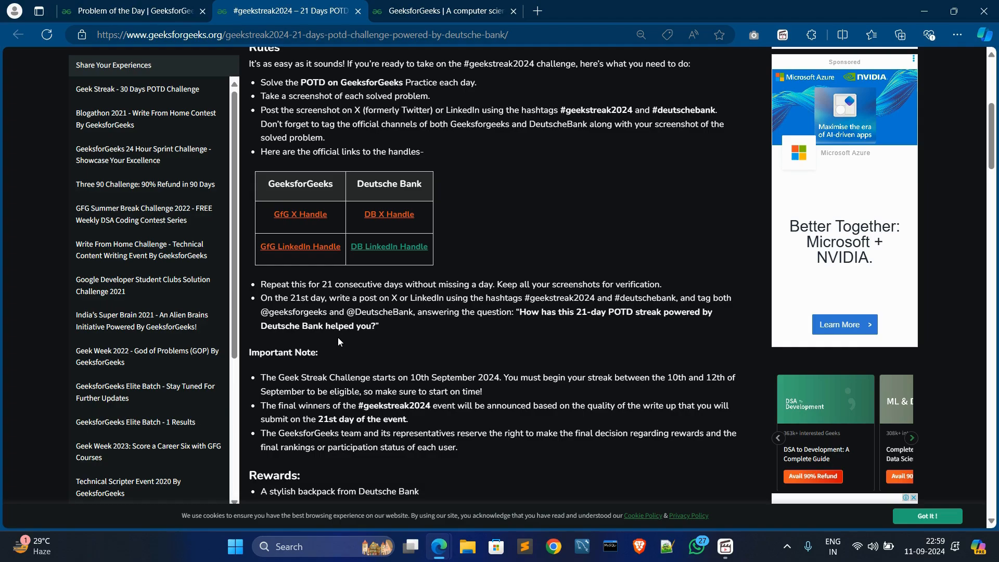
{"action": "mouse_move", "coordinate": [445, 338]}
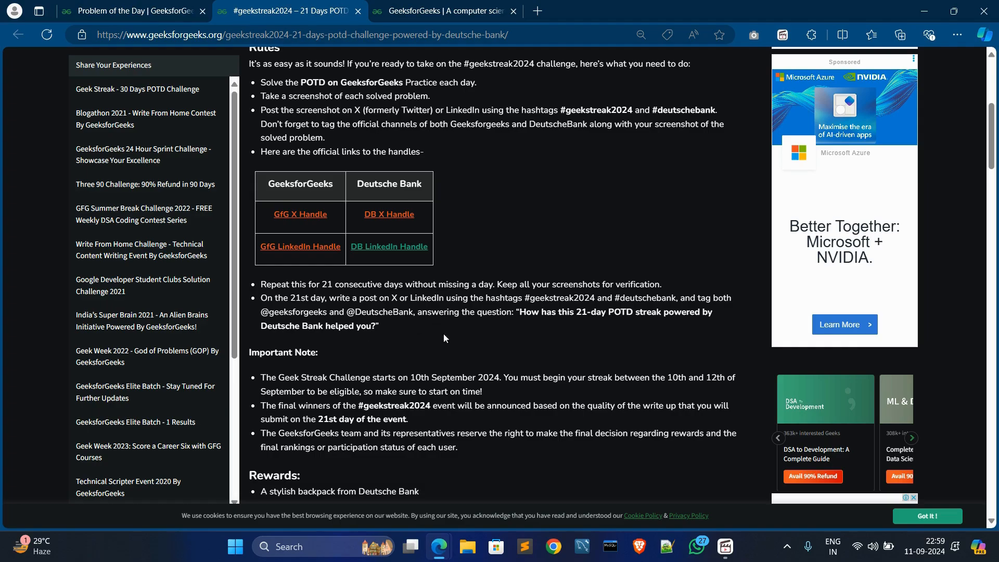
{"action": "mouse_move", "coordinate": [436, 355]}
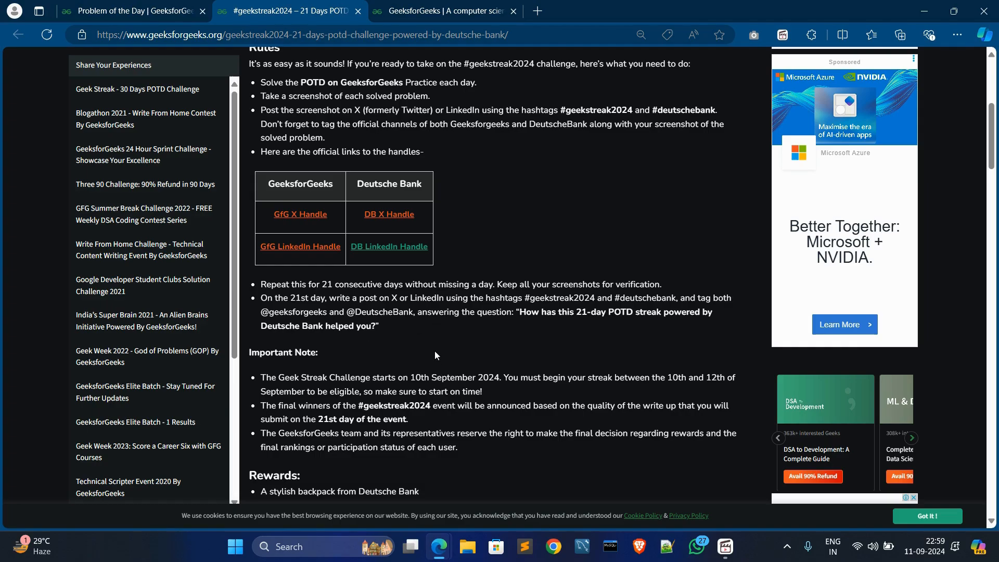
{"action": "mouse_move", "coordinate": [440, 354]}
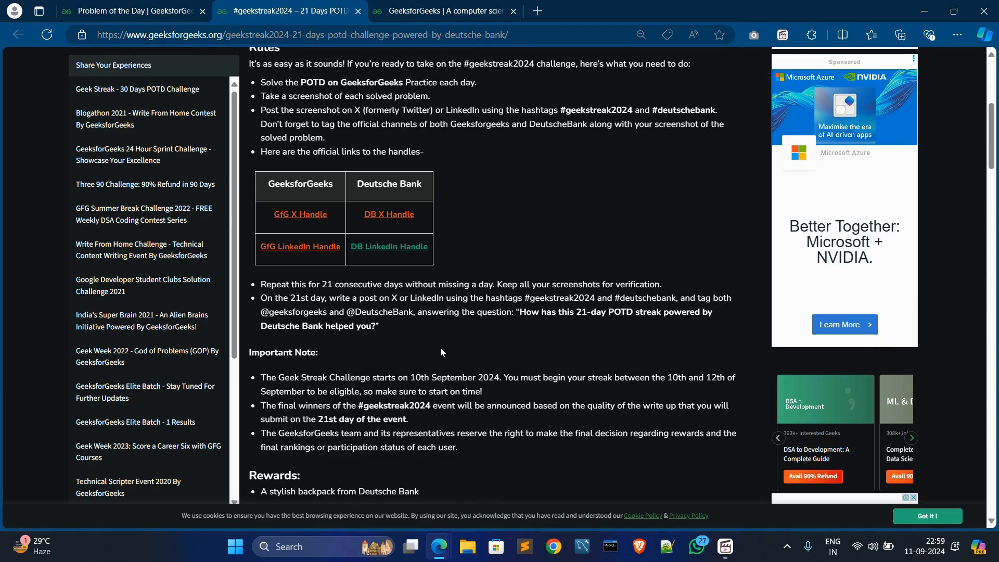
{"action": "mouse_move", "coordinate": [443, 351]}
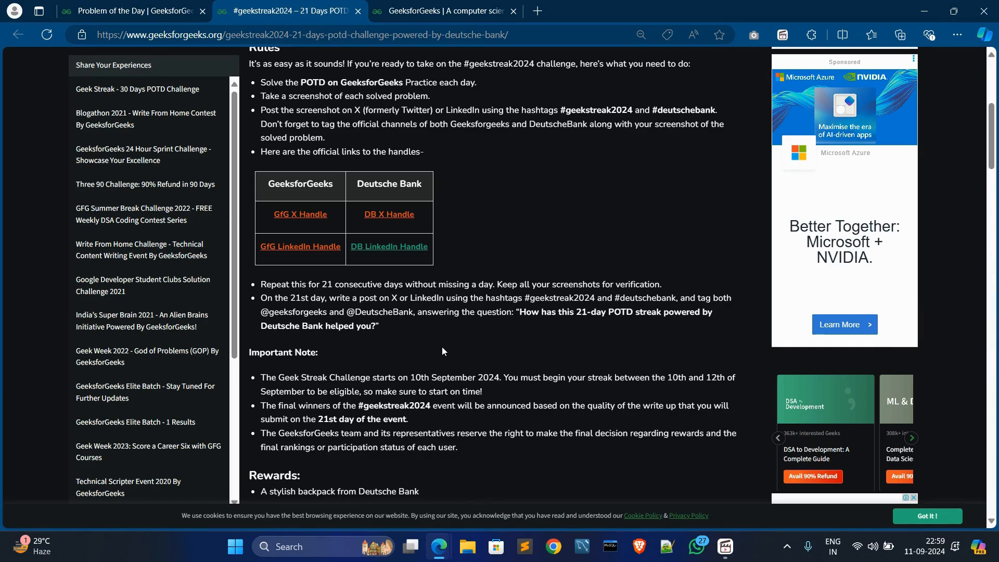
{"action": "mouse_move", "coordinate": [277, 380]}
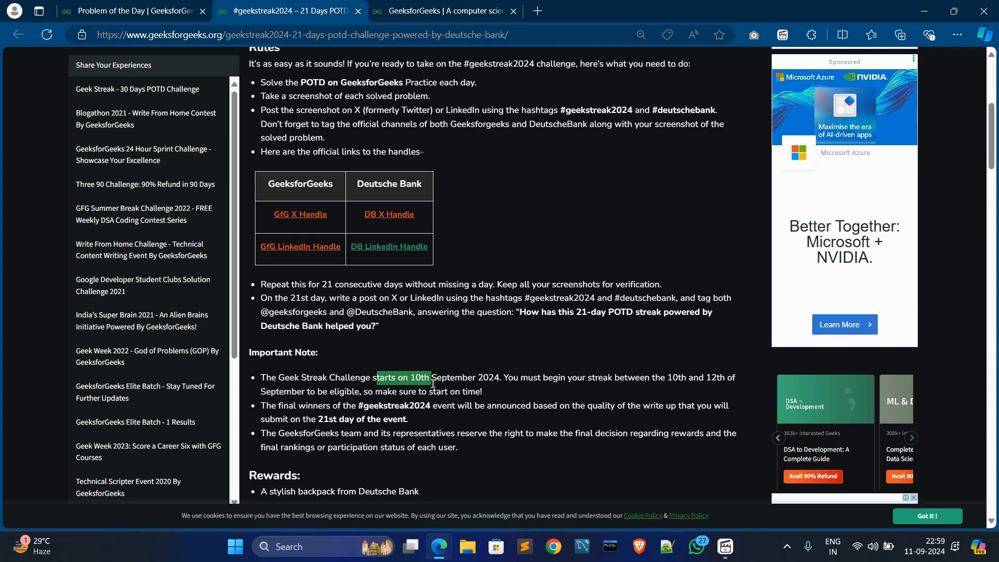
{"action": "left_click", "coordinate": [578, 380]}
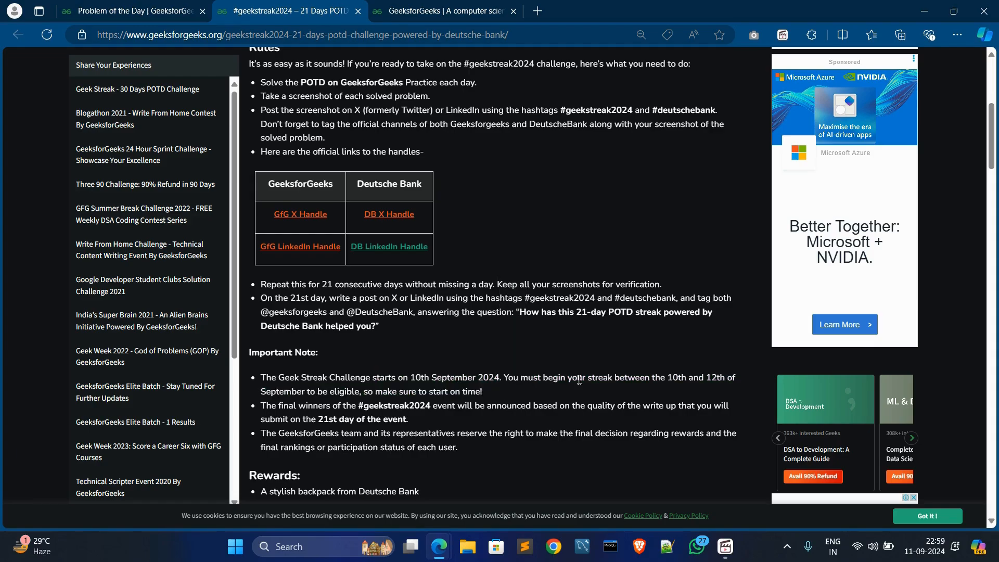
{"action": "left_click_drag", "start_coordinate": [588, 377], "coordinate": [687, 377]}
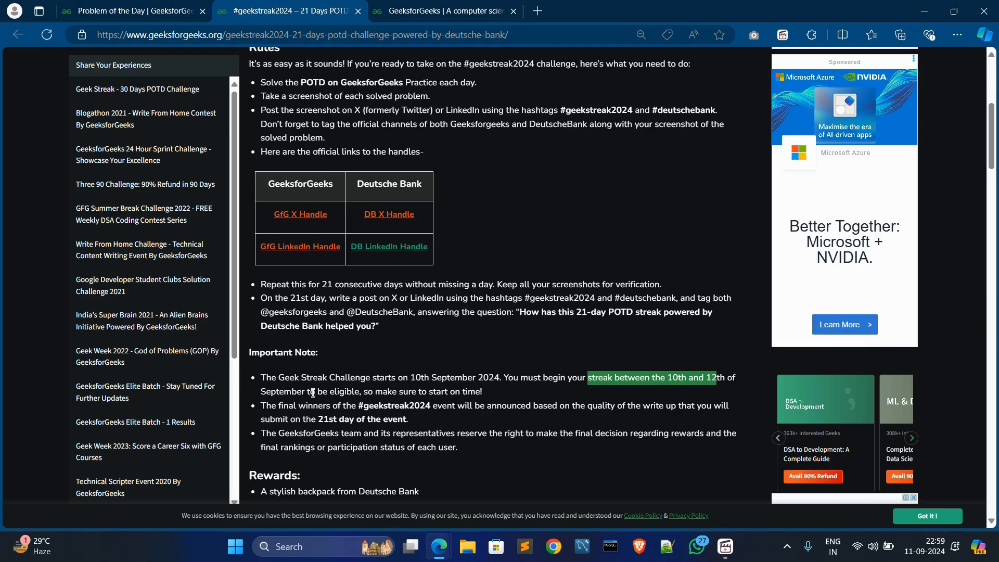
{"action": "mouse_move", "coordinate": [611, 399]}
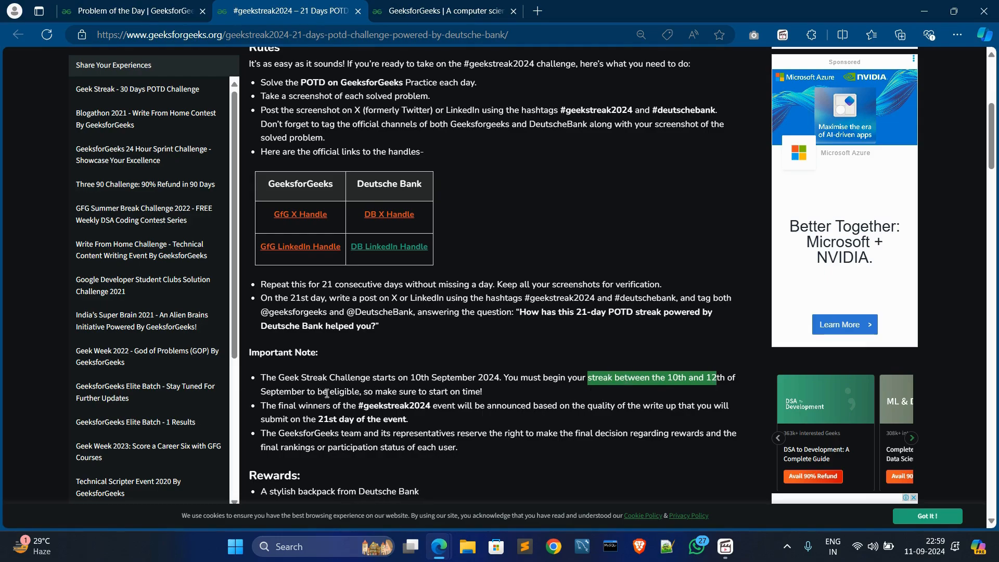
{"action": "double_click", "coordinate": [343, 391]}
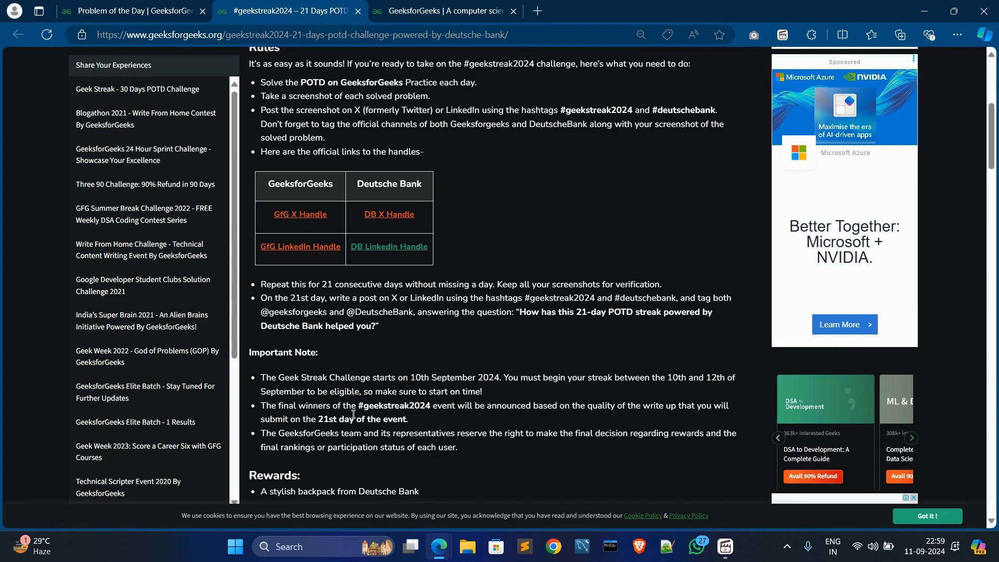
{"action": "left_click_drag", "start_coordinate": [542, 406], "coordinate": [617, 405]}
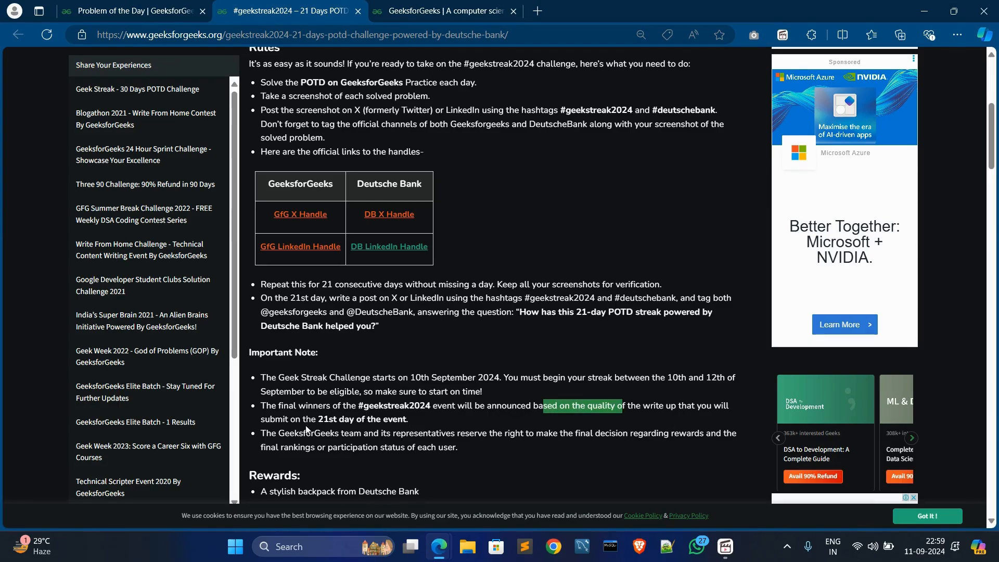
{"action": "mouse_move", "coordinate": [349, 417]}
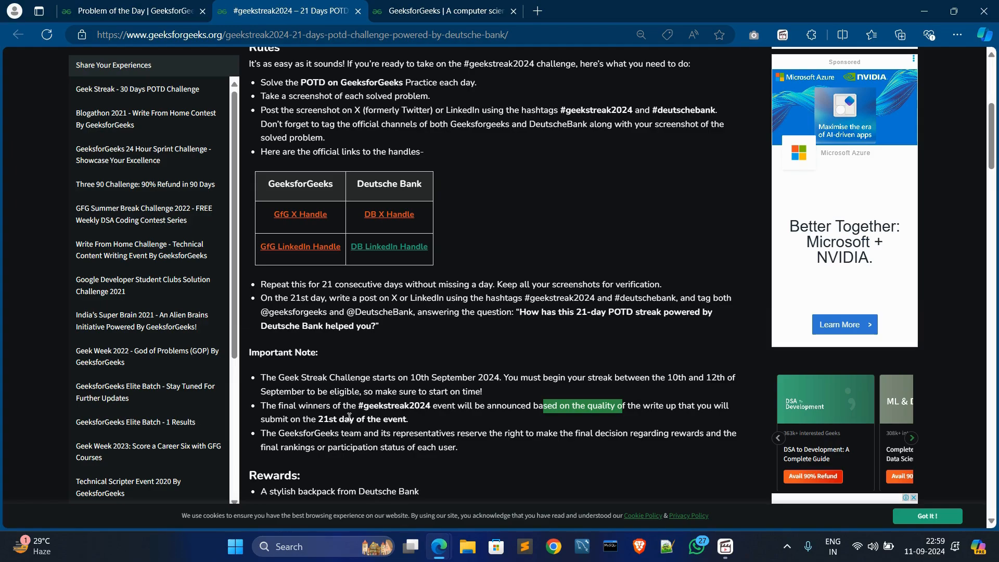
{"action": "mouse_move", "coordinate": [342, 405]}
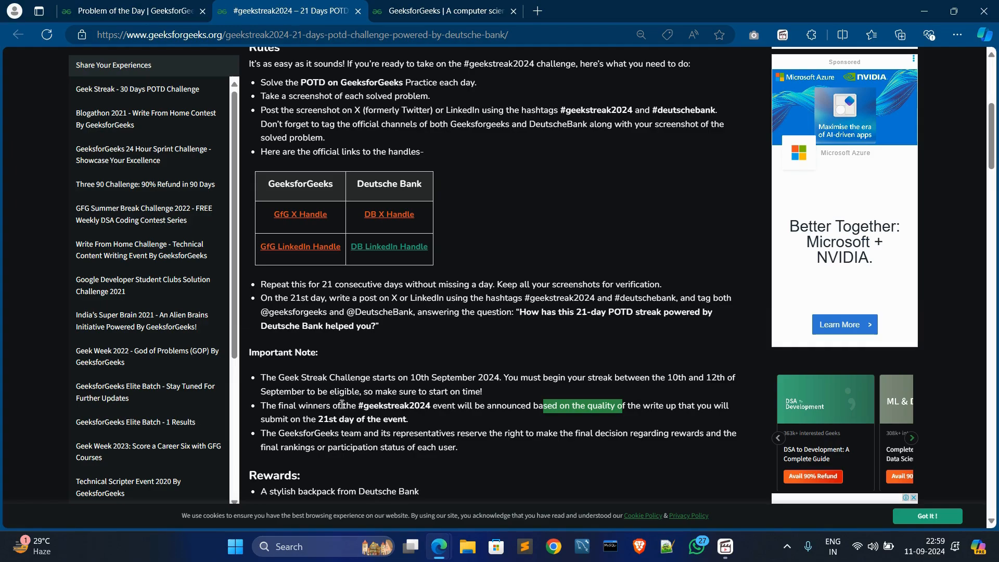
{"action": "mouse_move", "coordinate": [286, 93]}
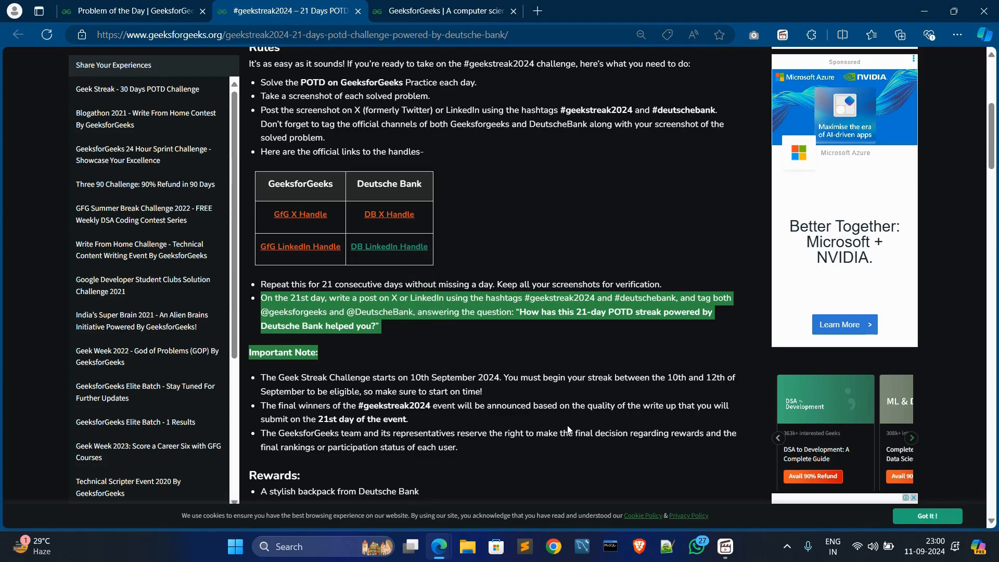
{"action": "mouse_move", "coordinate": [593, 424]}
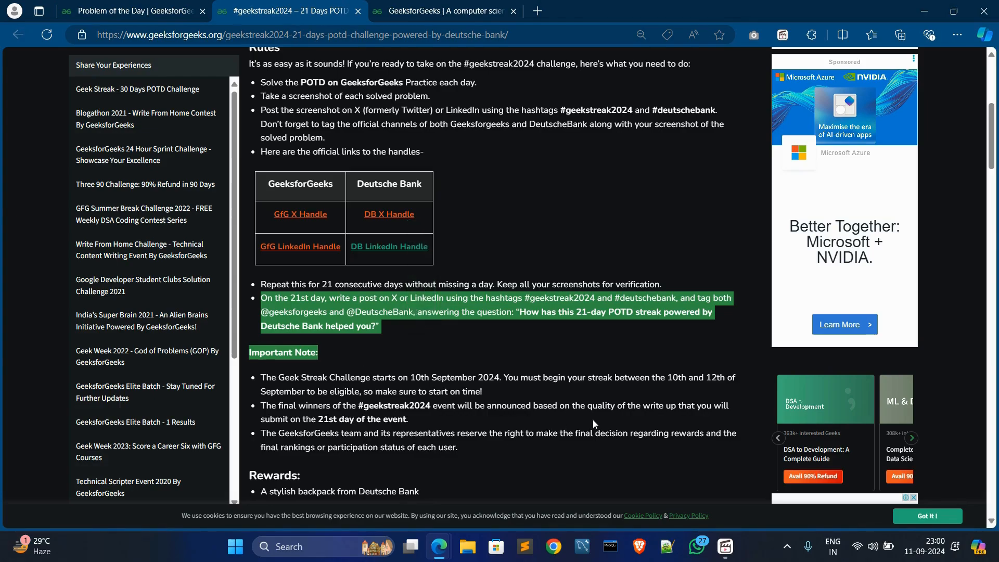
Highlight the note that the GeeksforGeeks team makes final reward decisions, then scroll to Rewards
{"action": "left_click", "coordinate": [329, 413]}
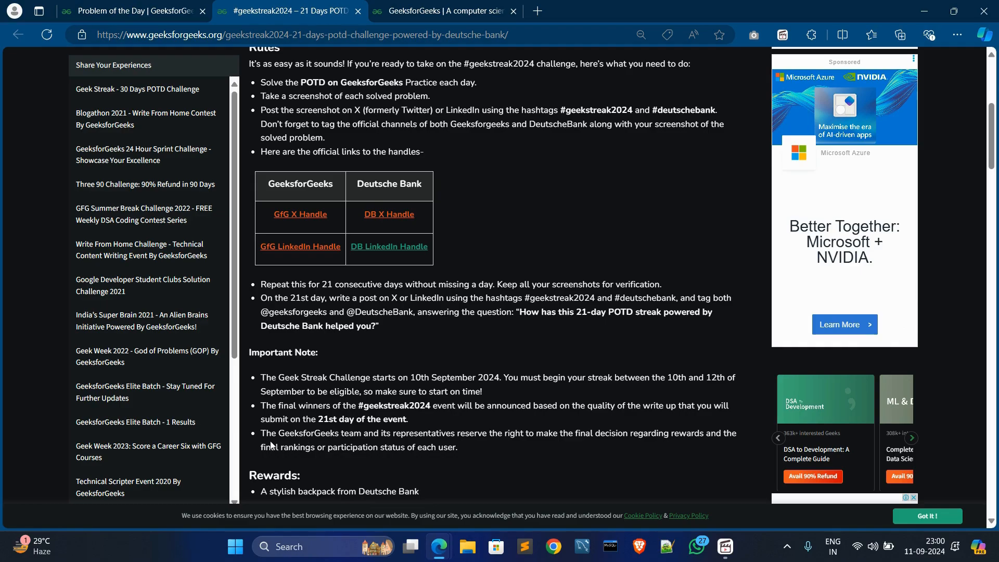
{"action": "left_click_drag", "start_coordinate": [260, 434], "coordinate": [360, 433]}
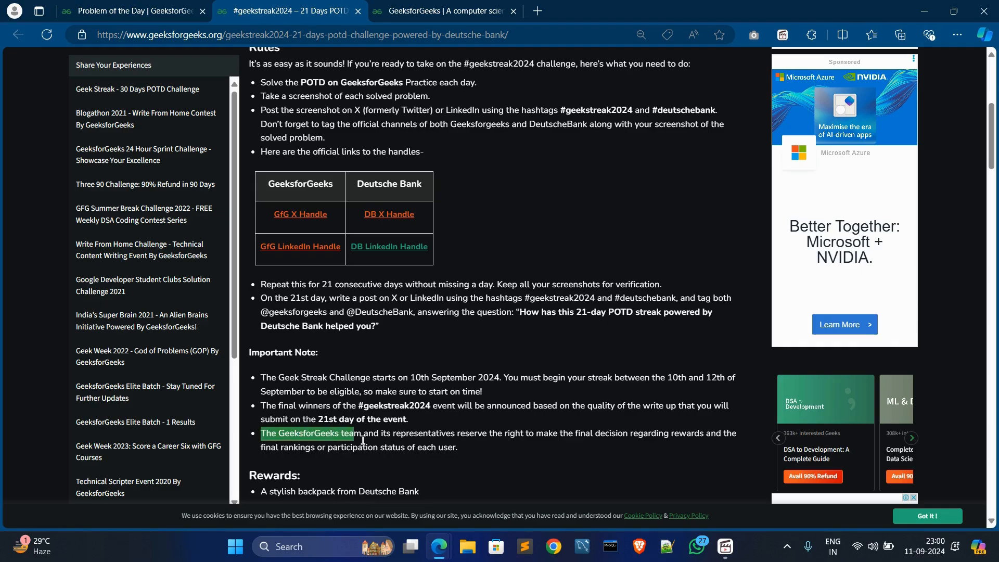
{"action": "left_click_drag", "start_coordinate": [361, 440], "coordinate": [548, 434]}
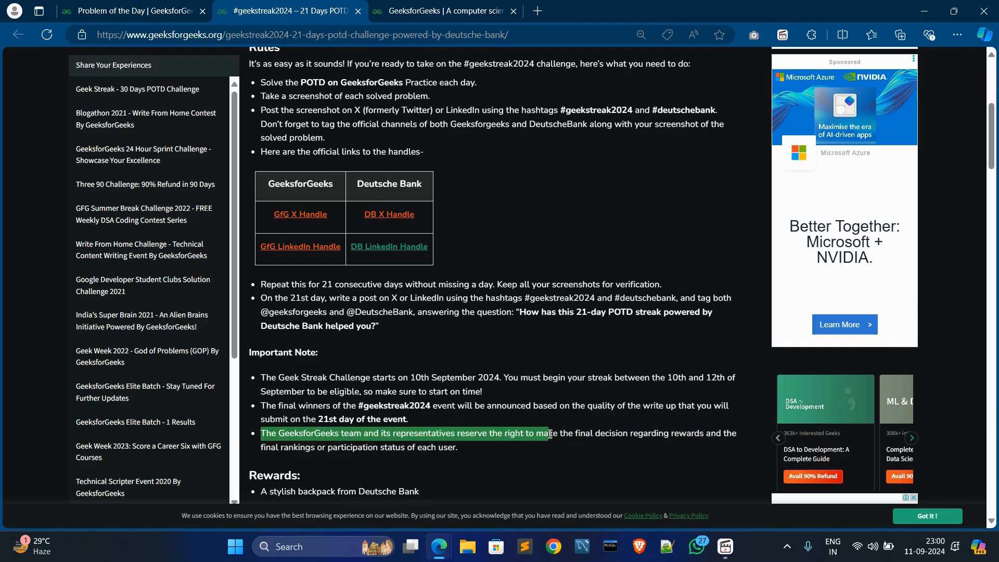
{"action": "left_click_drag", "start_coordinate": [548, 434], "coordinate": [653, 433]}
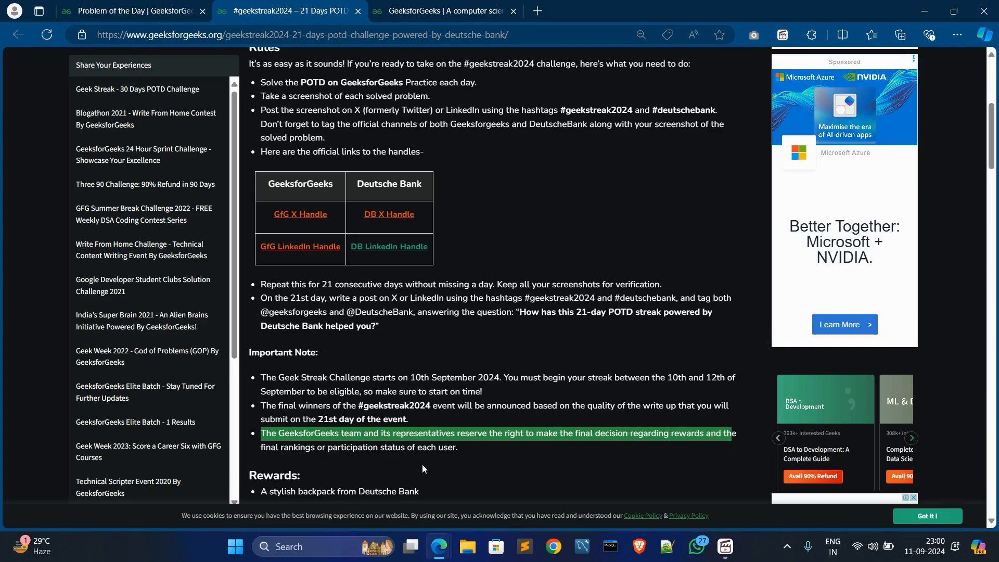
{"action": "mouse_move", "coordinate": [444, 471]}
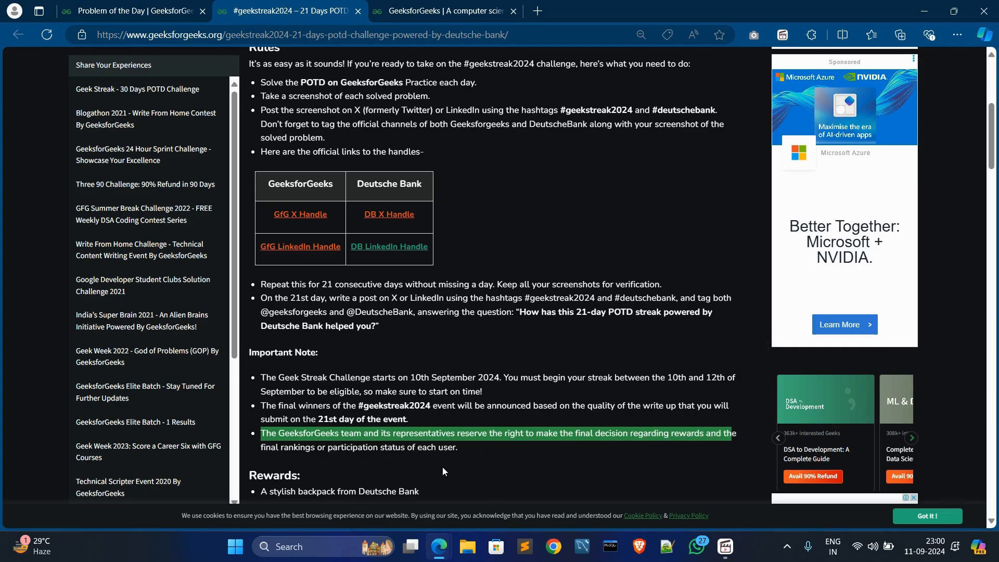
{"action": "mouse_move", "coordinate": [454, 467]}
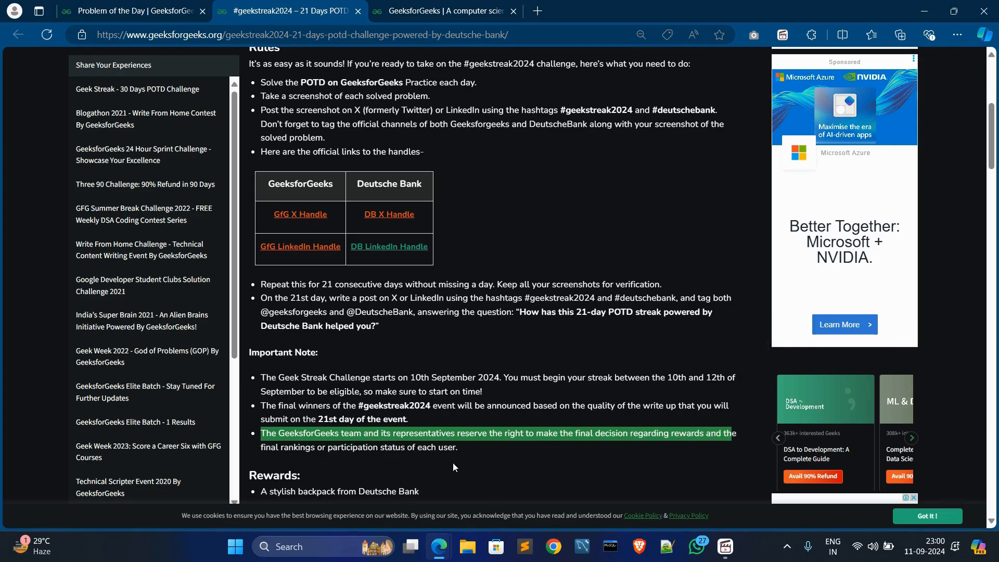
{"action": "scroll", "scroll_direction": "down", "scroll_amount": 3}
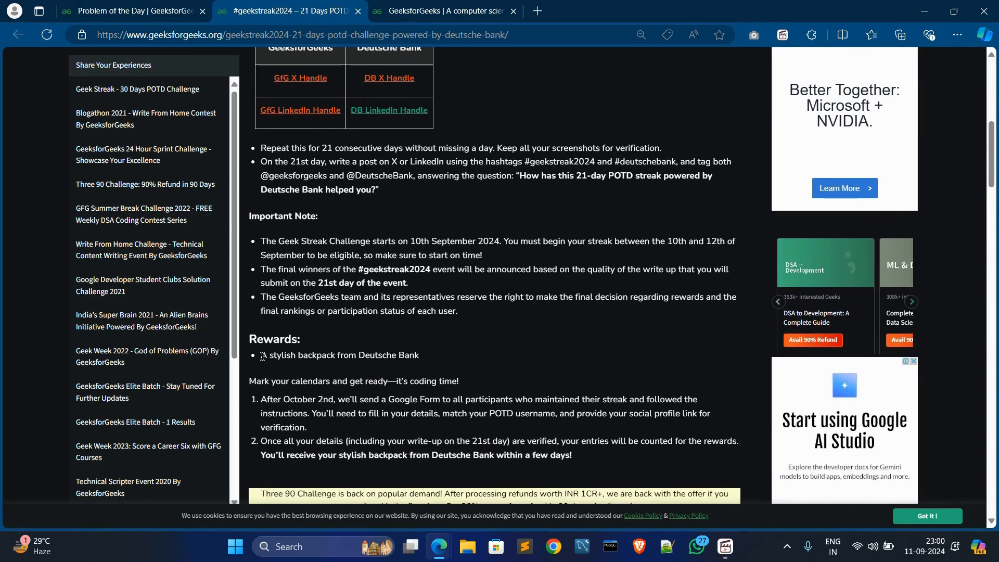
{"action": "double_click", "coordinate": [339, 355]}
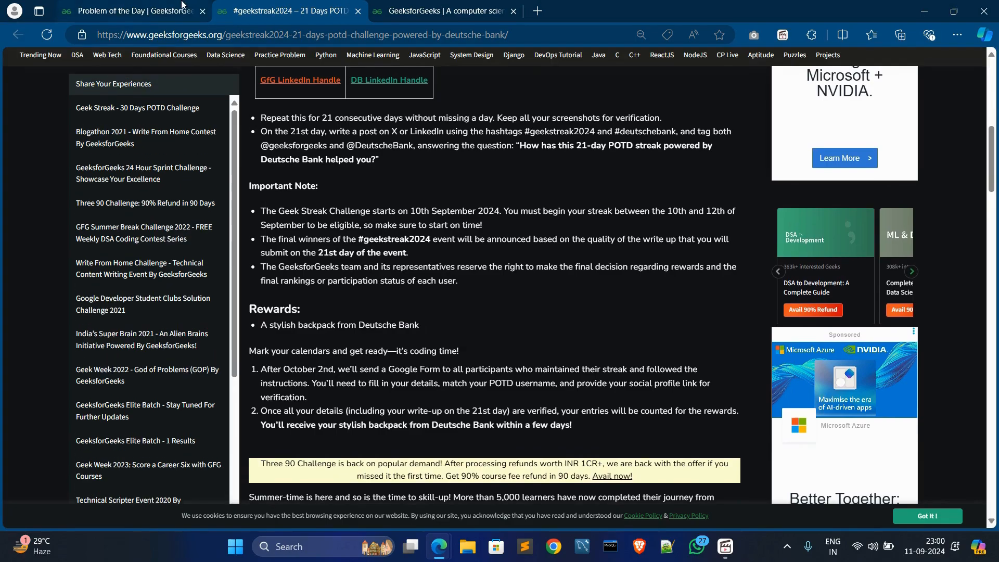
Open the GeekBits store's Rewards & Prizes catalogue and right-click the Deutsche Bank Backpack image
{"action": "left_click", "coordinate": [130, 11]}
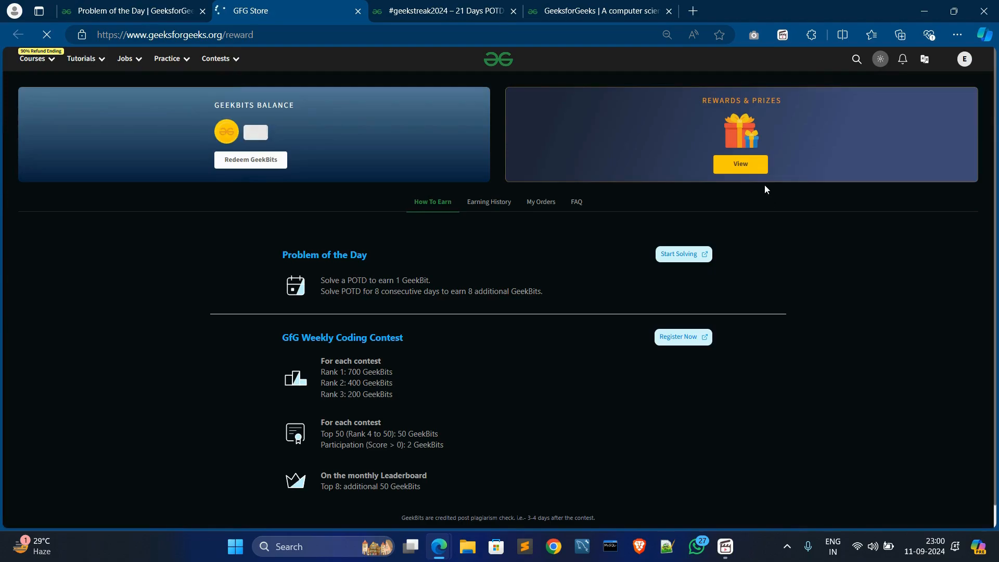
{"action": "left_click", "coordinate": [740, 163]}
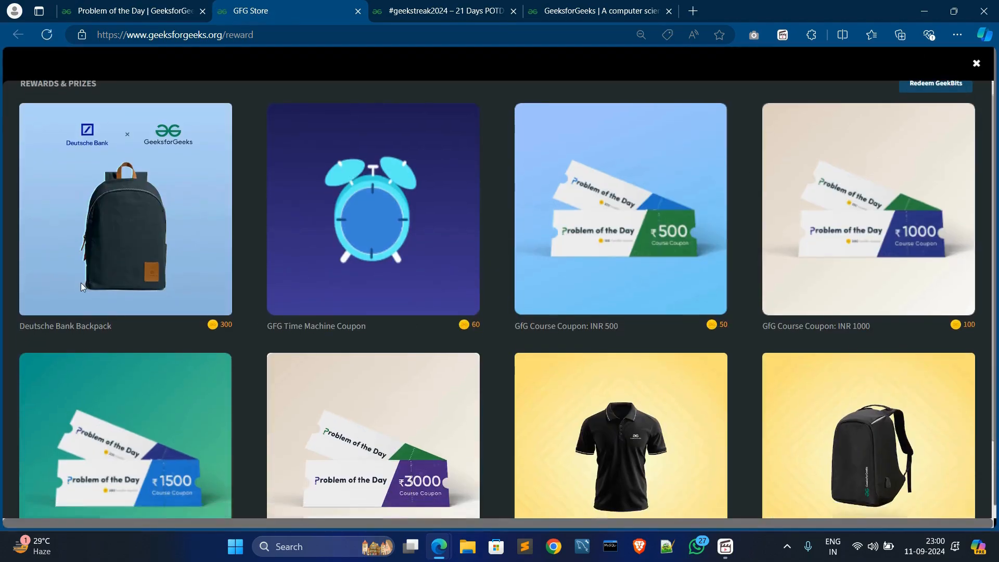
{"action": "right_click", "coordinate": [84, 287]}
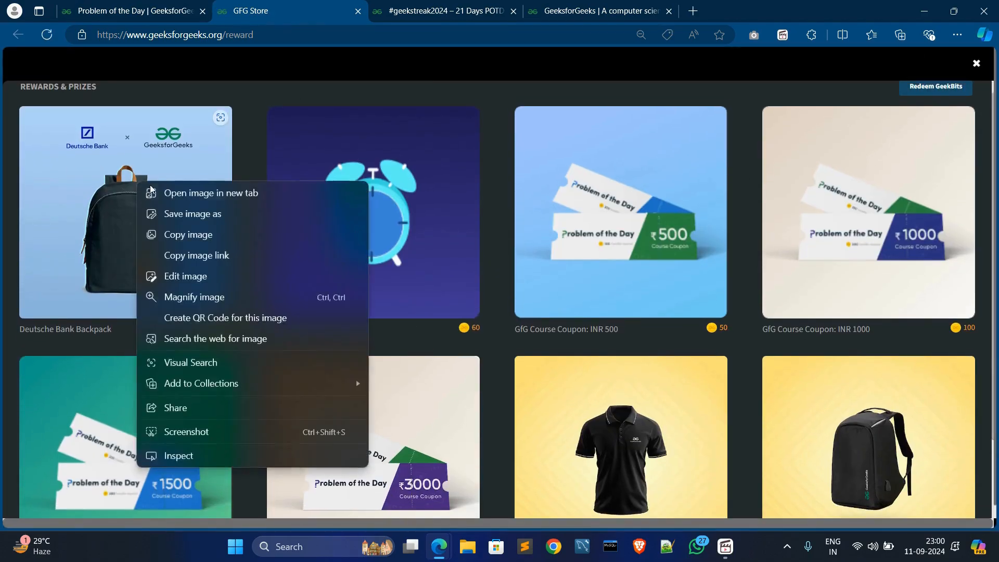
Open the Deutsche Bank backpack image in a new tab and scroll through it
{"action": "left_click", "coordinate": [211, 192]}
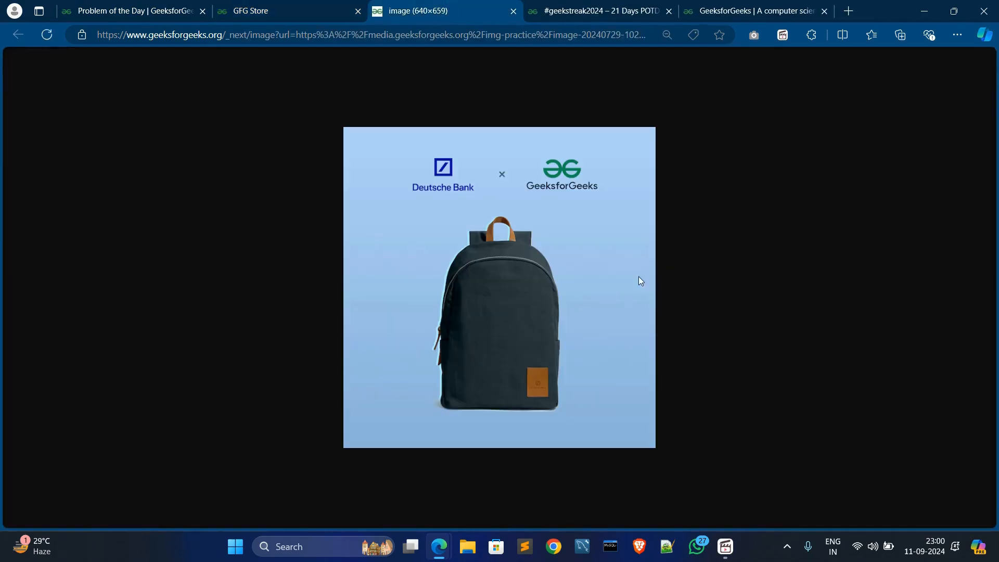
{"action": "mouse_move", "coordinate": [394, 264]}
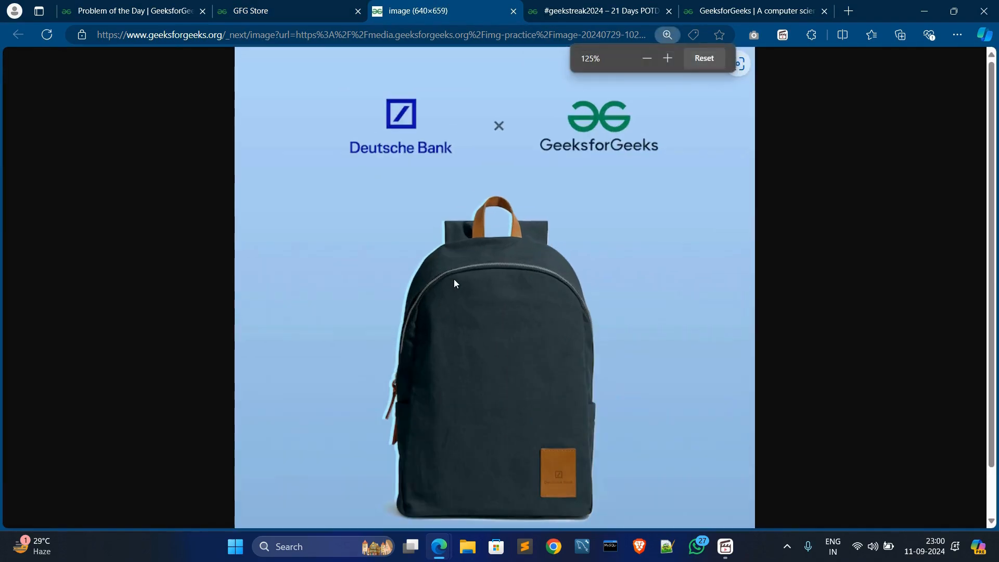
{"action": "scroll", "scroll_direction": "down", "scroll_amount": 3}
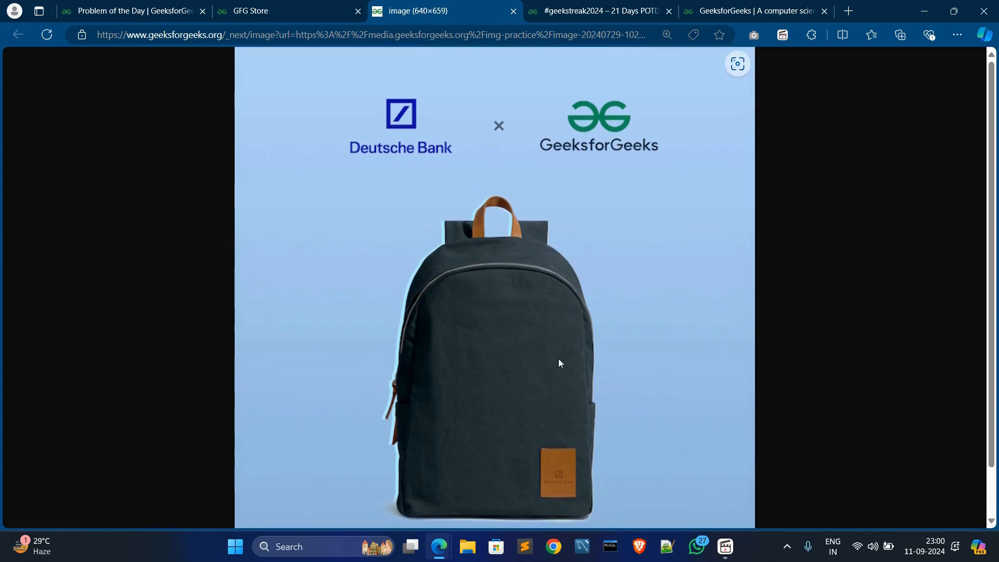
{"action": "scroll", "scroll_direction": "down", "scroll_amount": 3}
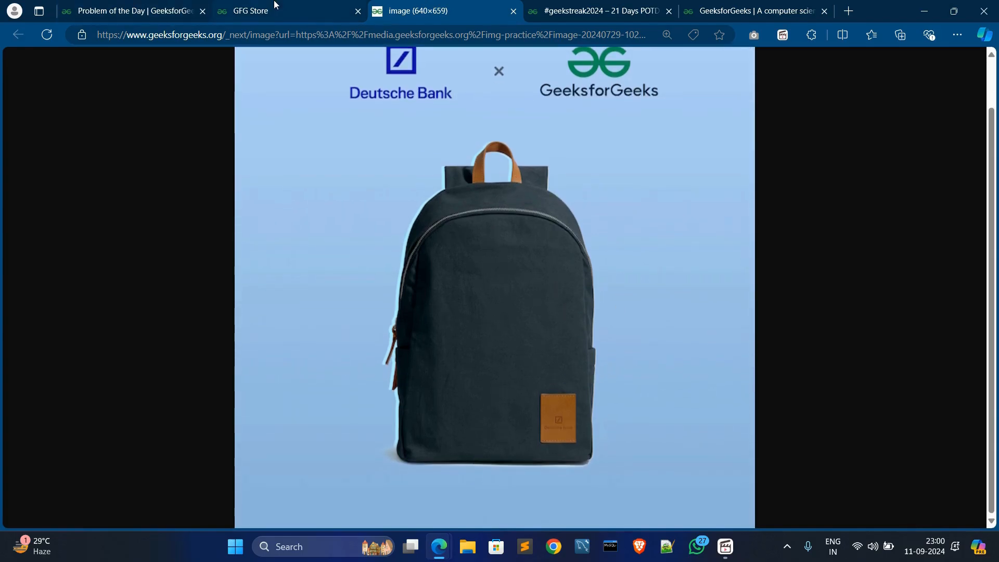
Glance at the Problem of the Day page and return to the #geekstreak2024 article
{"action": "left_click", "coordinate": [602, 11]}
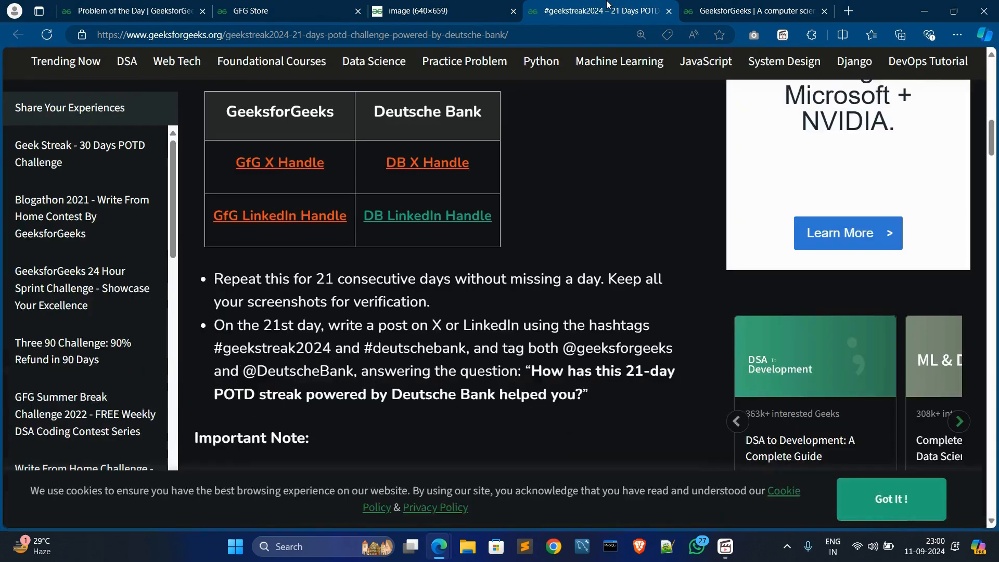
{"action": "mouse_move", "coordinate": [436, 329]}
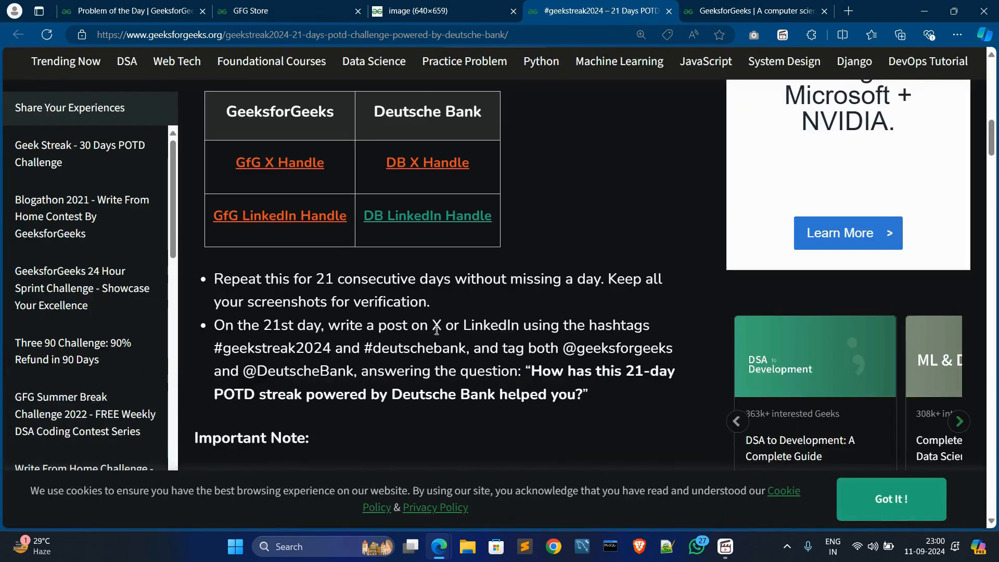
{"action": "mouse_move", "coordinate": [418, 392]}
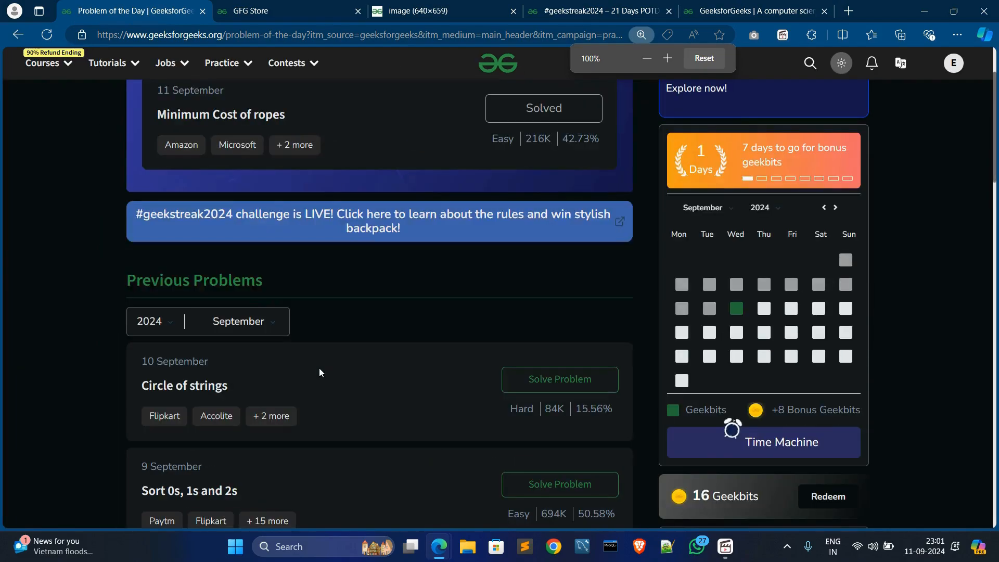
{"action": "left_click", "coordinate": [646, 58]}
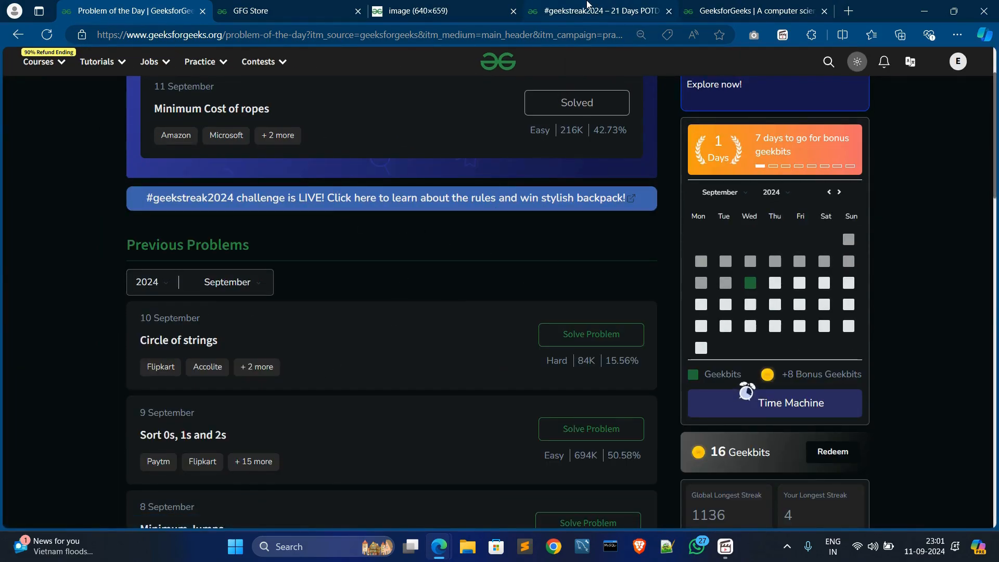
{"action": "left_click", "coordinate": [606, 10]}
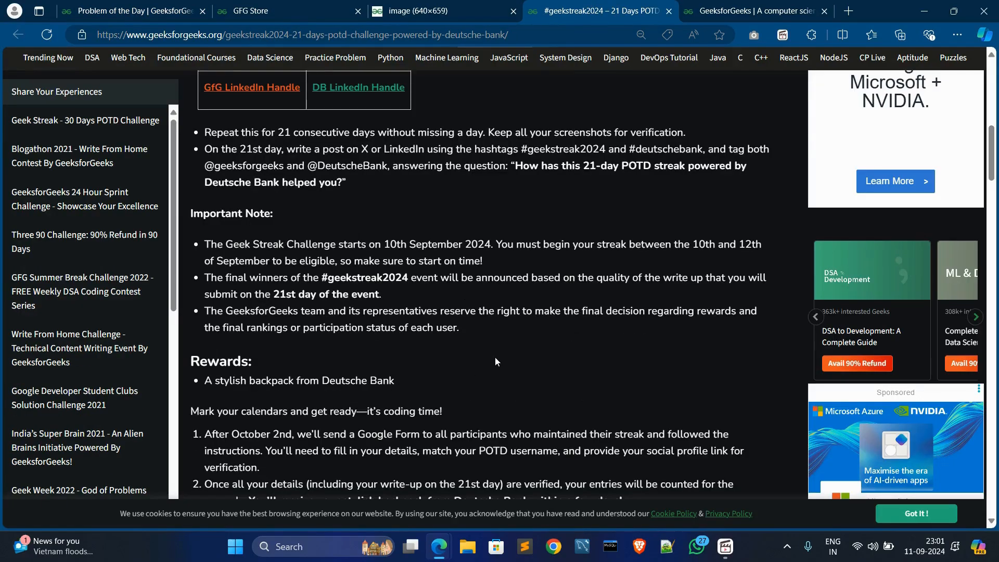
{"action": "mouse_move", "coordinate": [532, 337]}
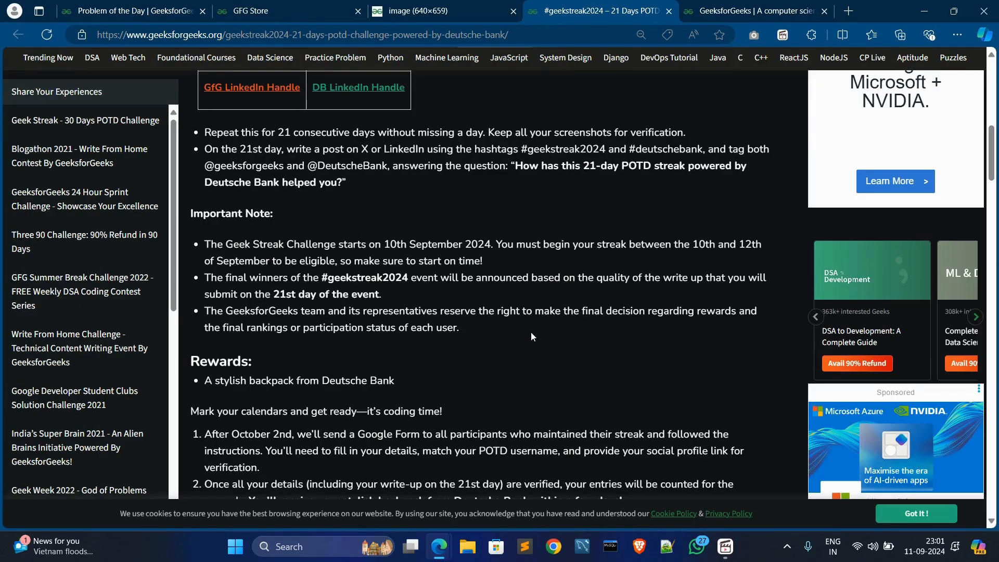